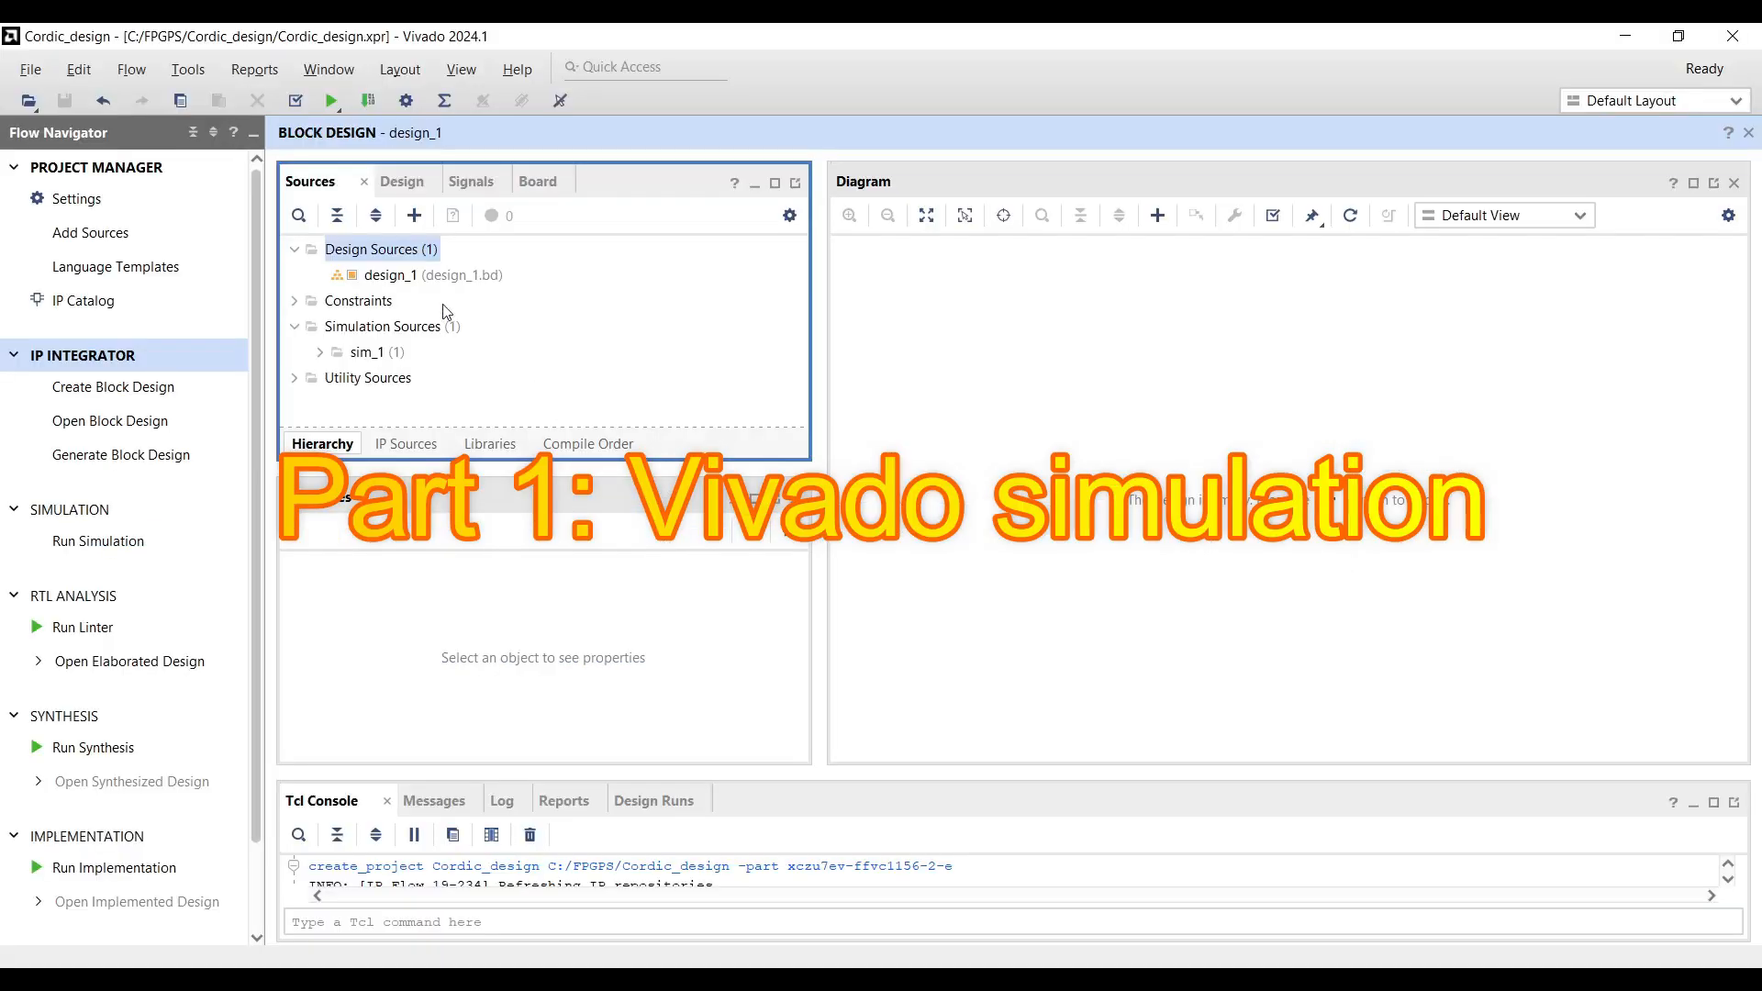
# Add the Controlled_Phase_Generator and Frequency_Control_Word VHDL files as design sources.
pyautogui.click(90, 233)
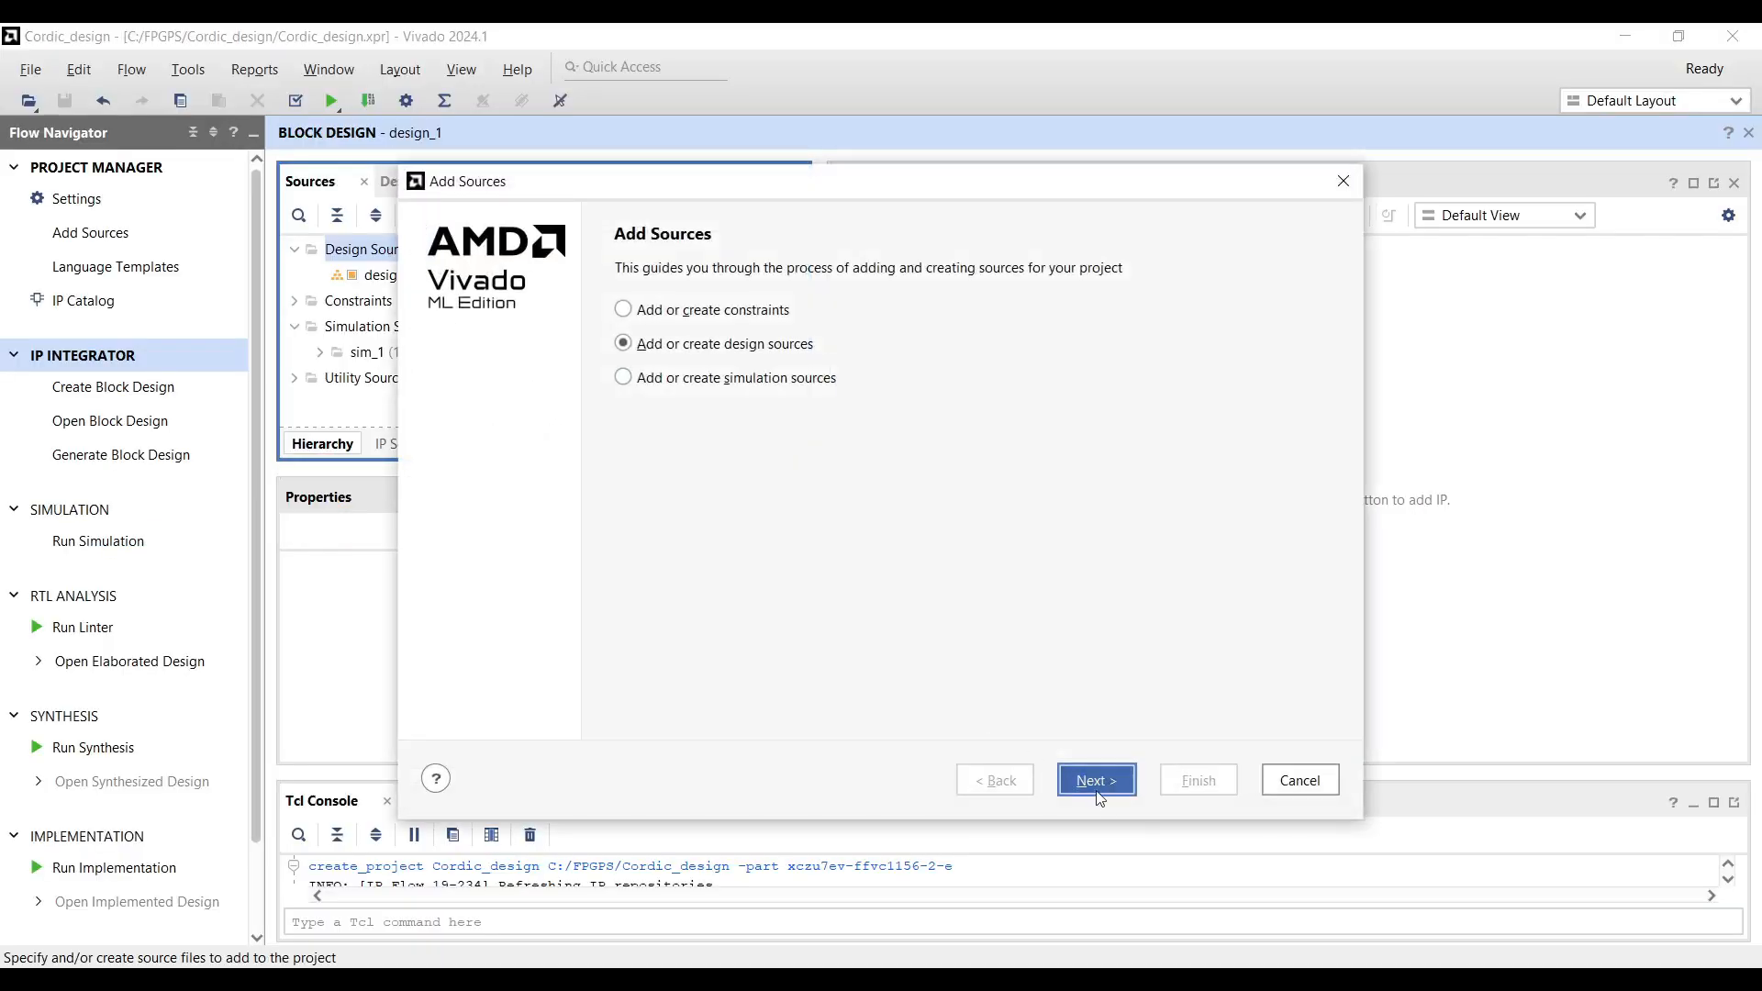
pyautogui.click(1094, 780)
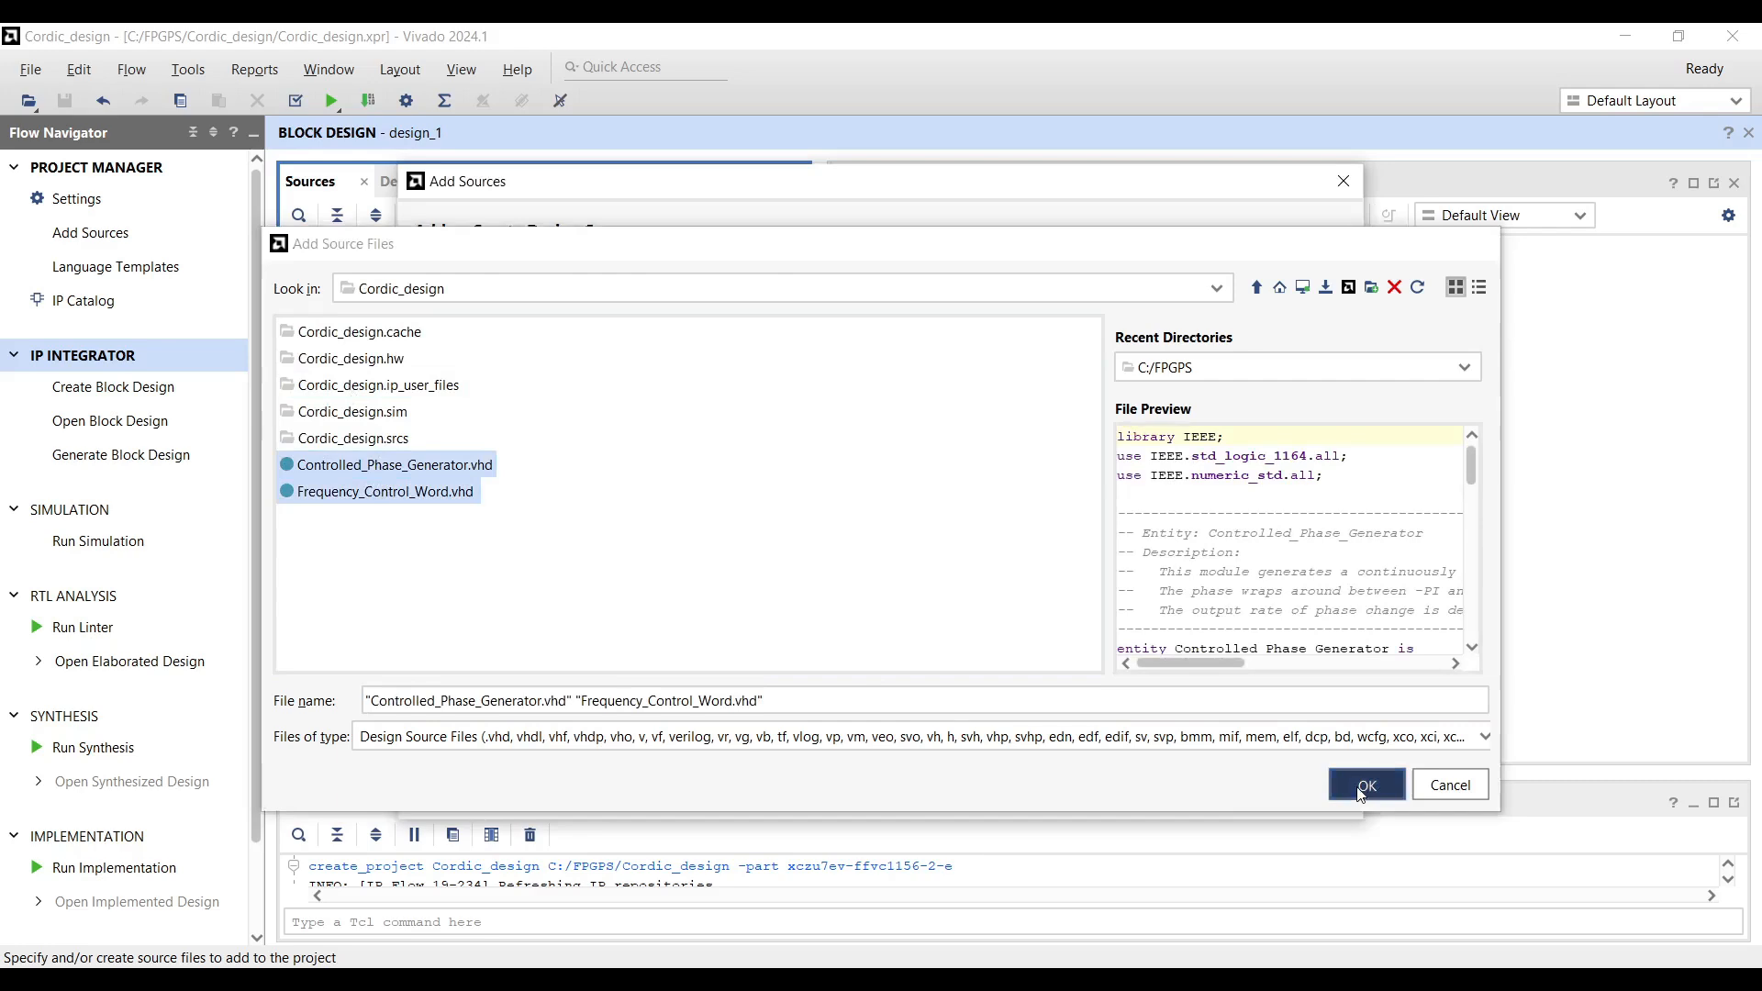
pyautogui.click(1365, 784)
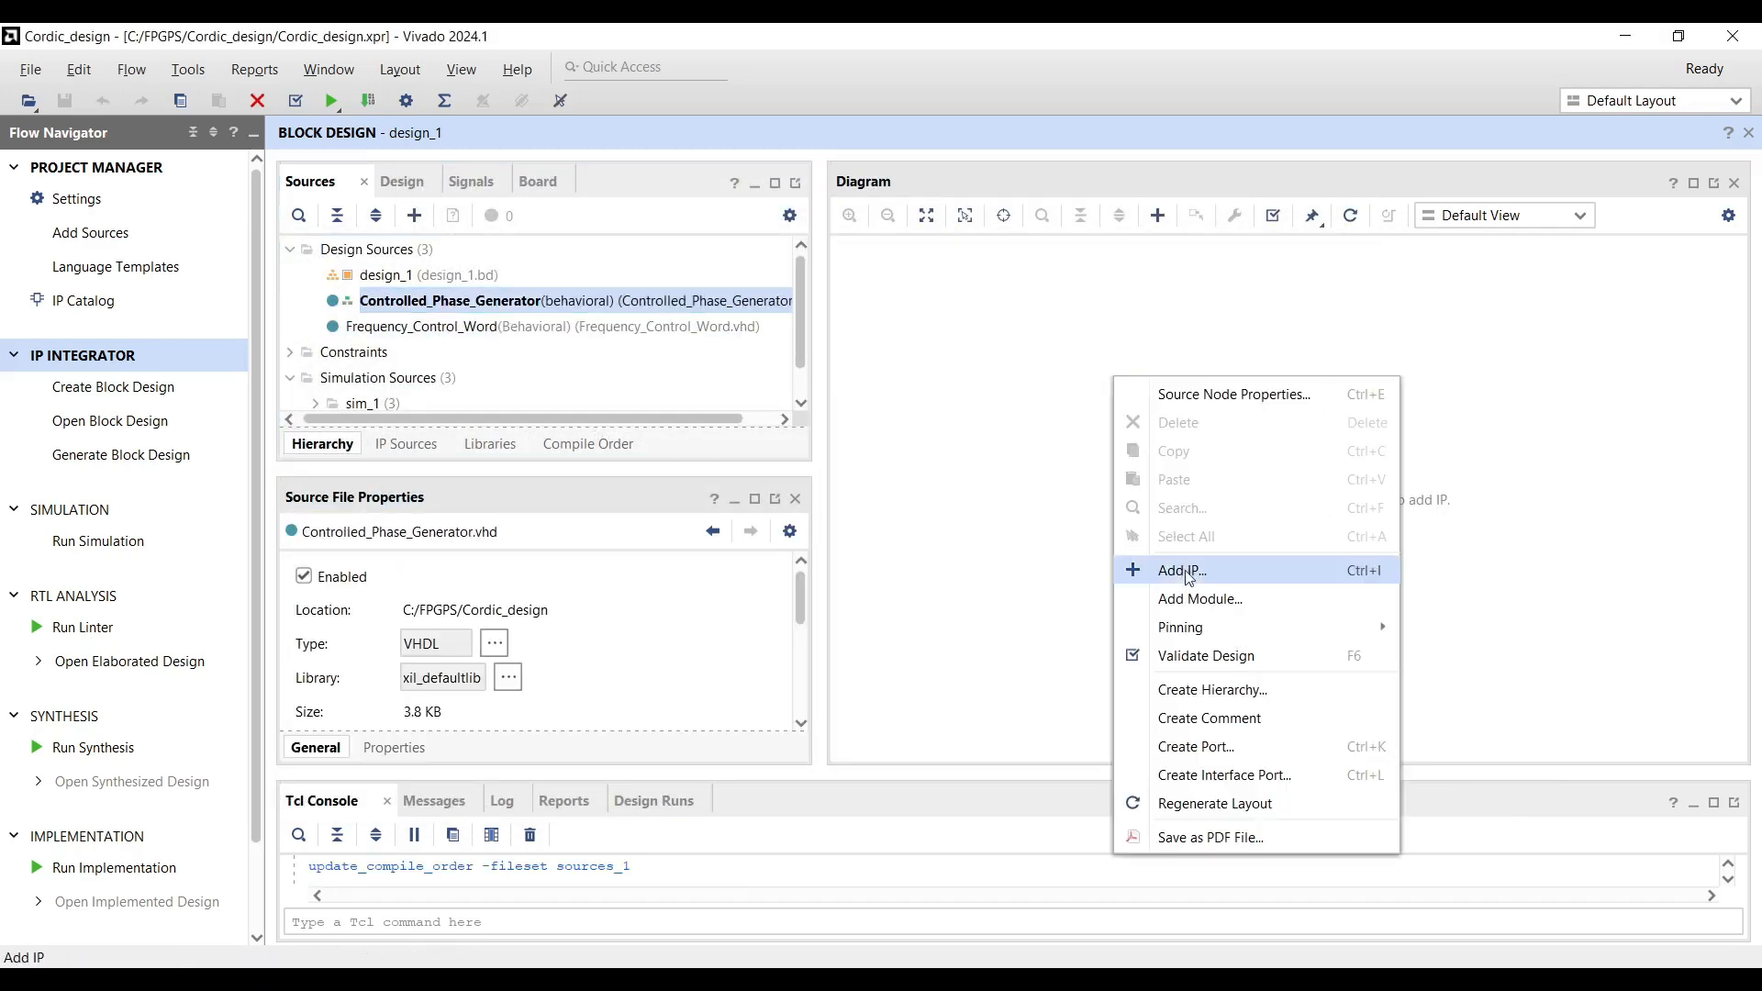
# Place the Controlled_Phase_Generator as an RTL module in the block diagram.
pyautogui.click(1200, 598)
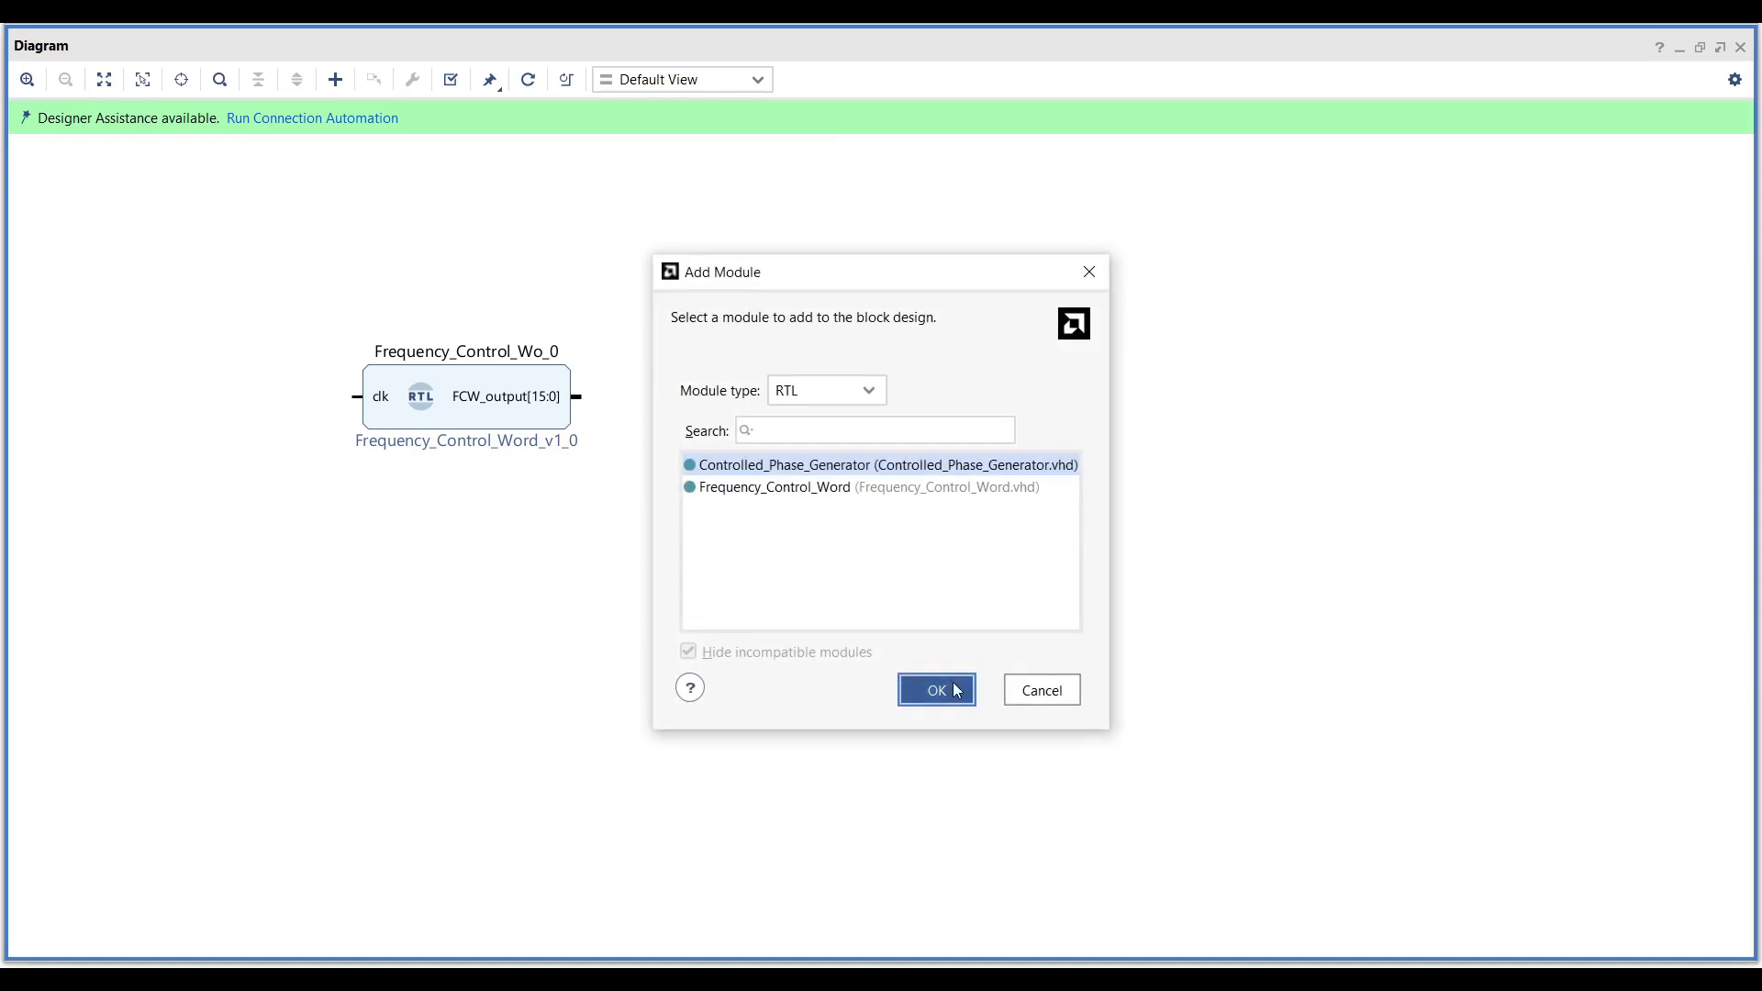
pyautogui.click(934, 690)
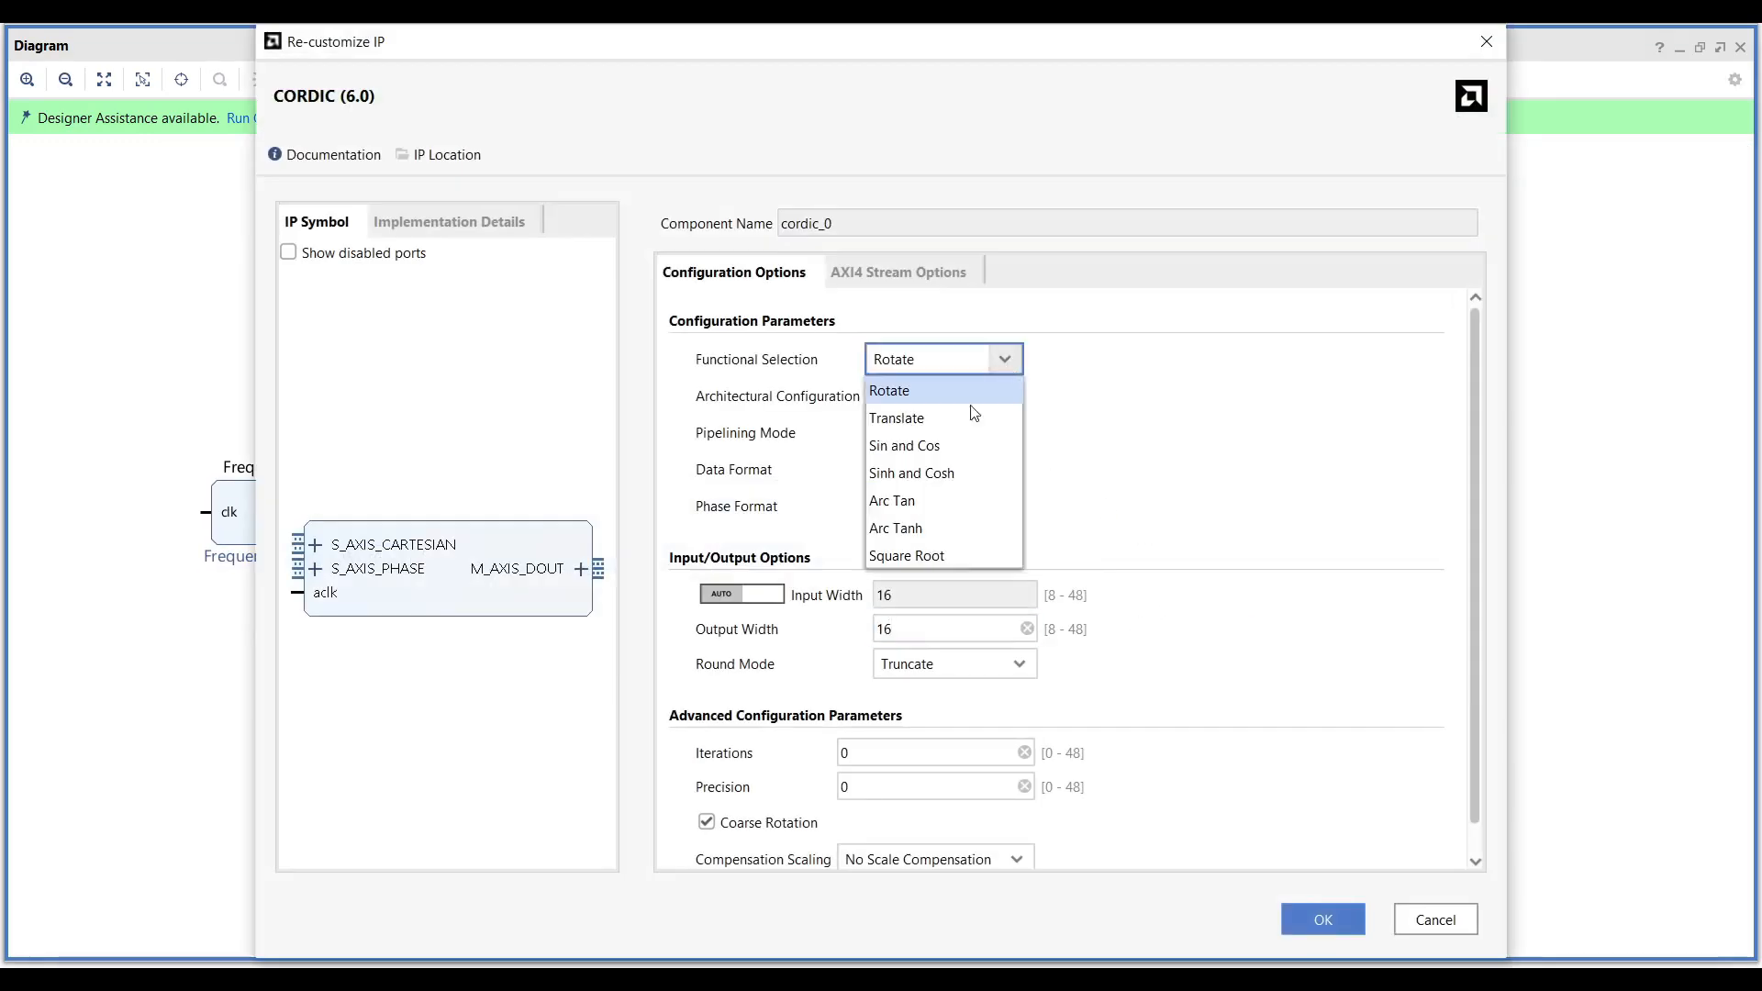
# Set the CORDIC to Sin and Cos and give xlslice_0 a 16-bit Dout width.
pyautogui.click(1321, 917)
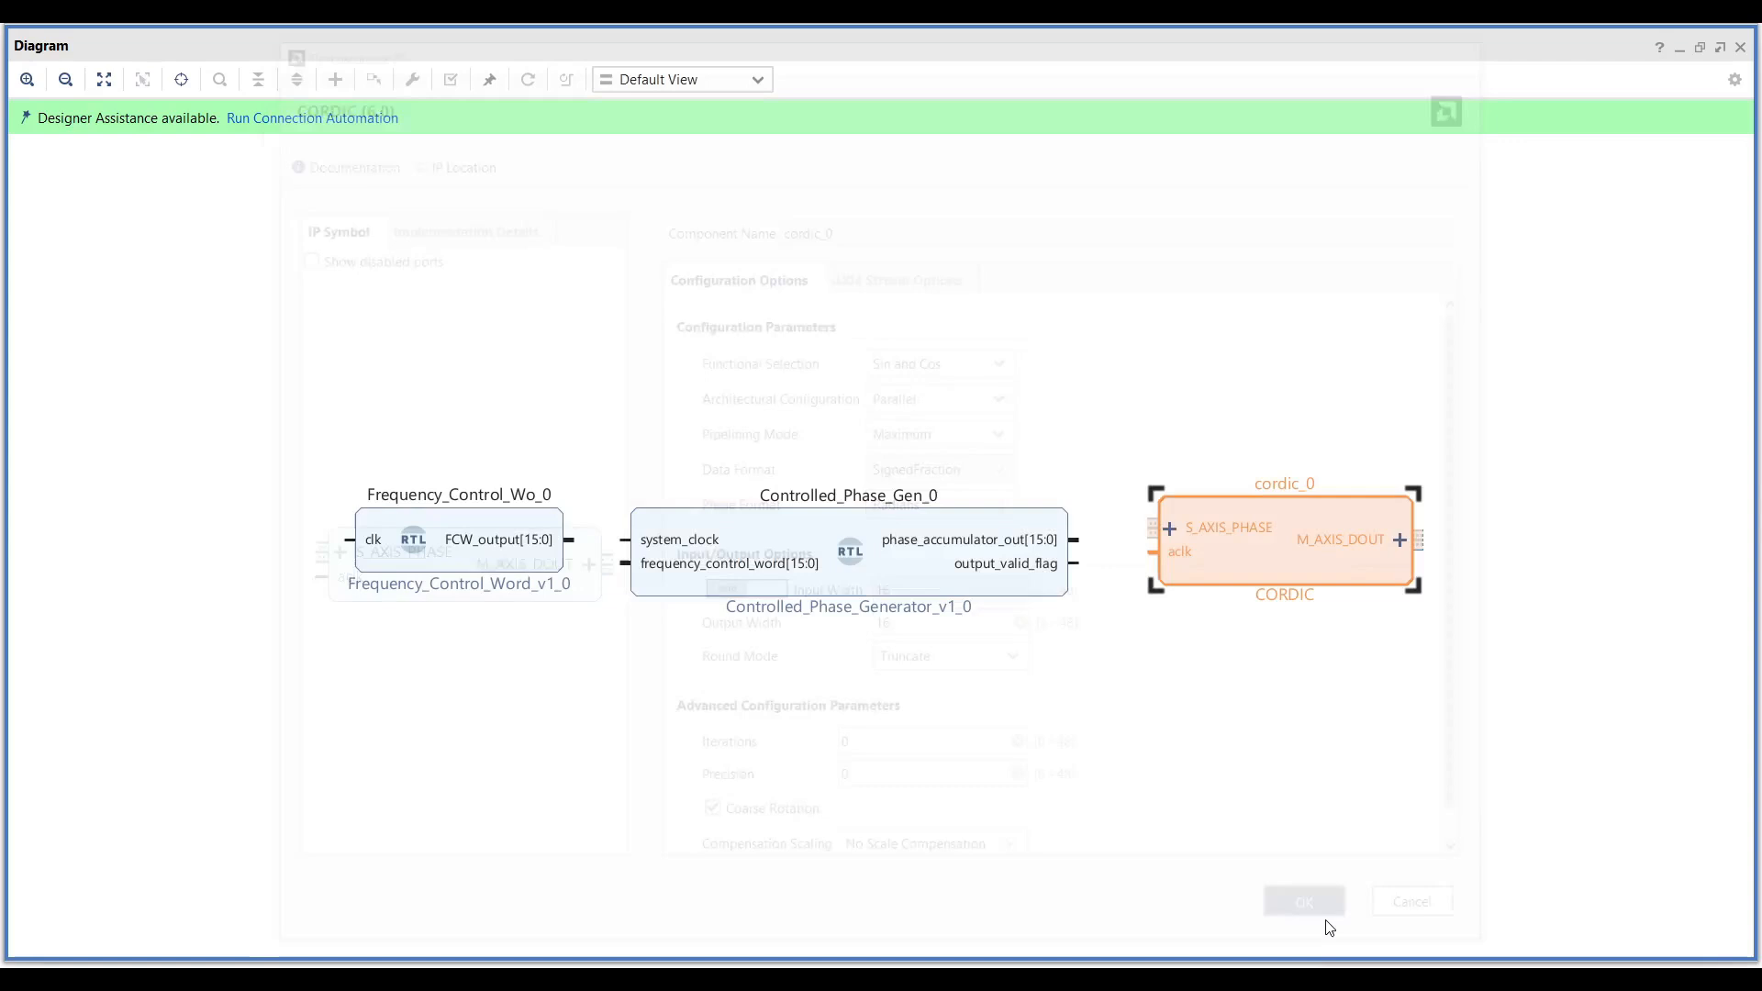
pyautogui.click(1303, 899)
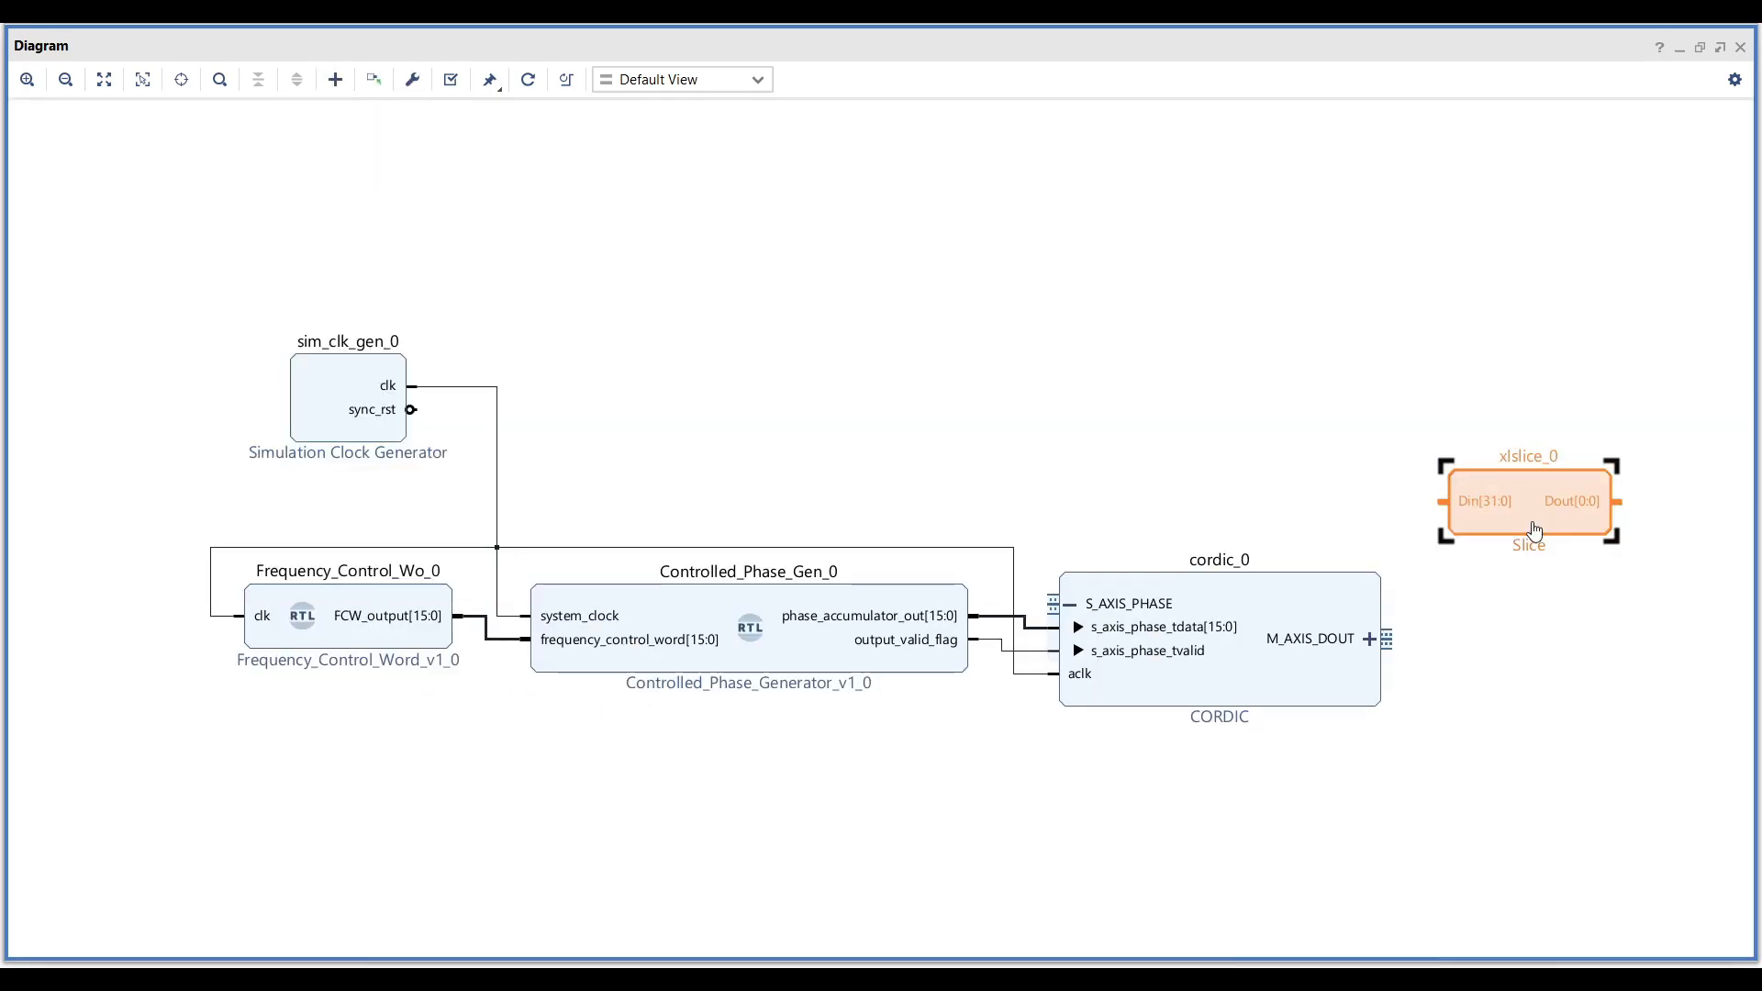
pyautogui.doubleClick(1525, 501)
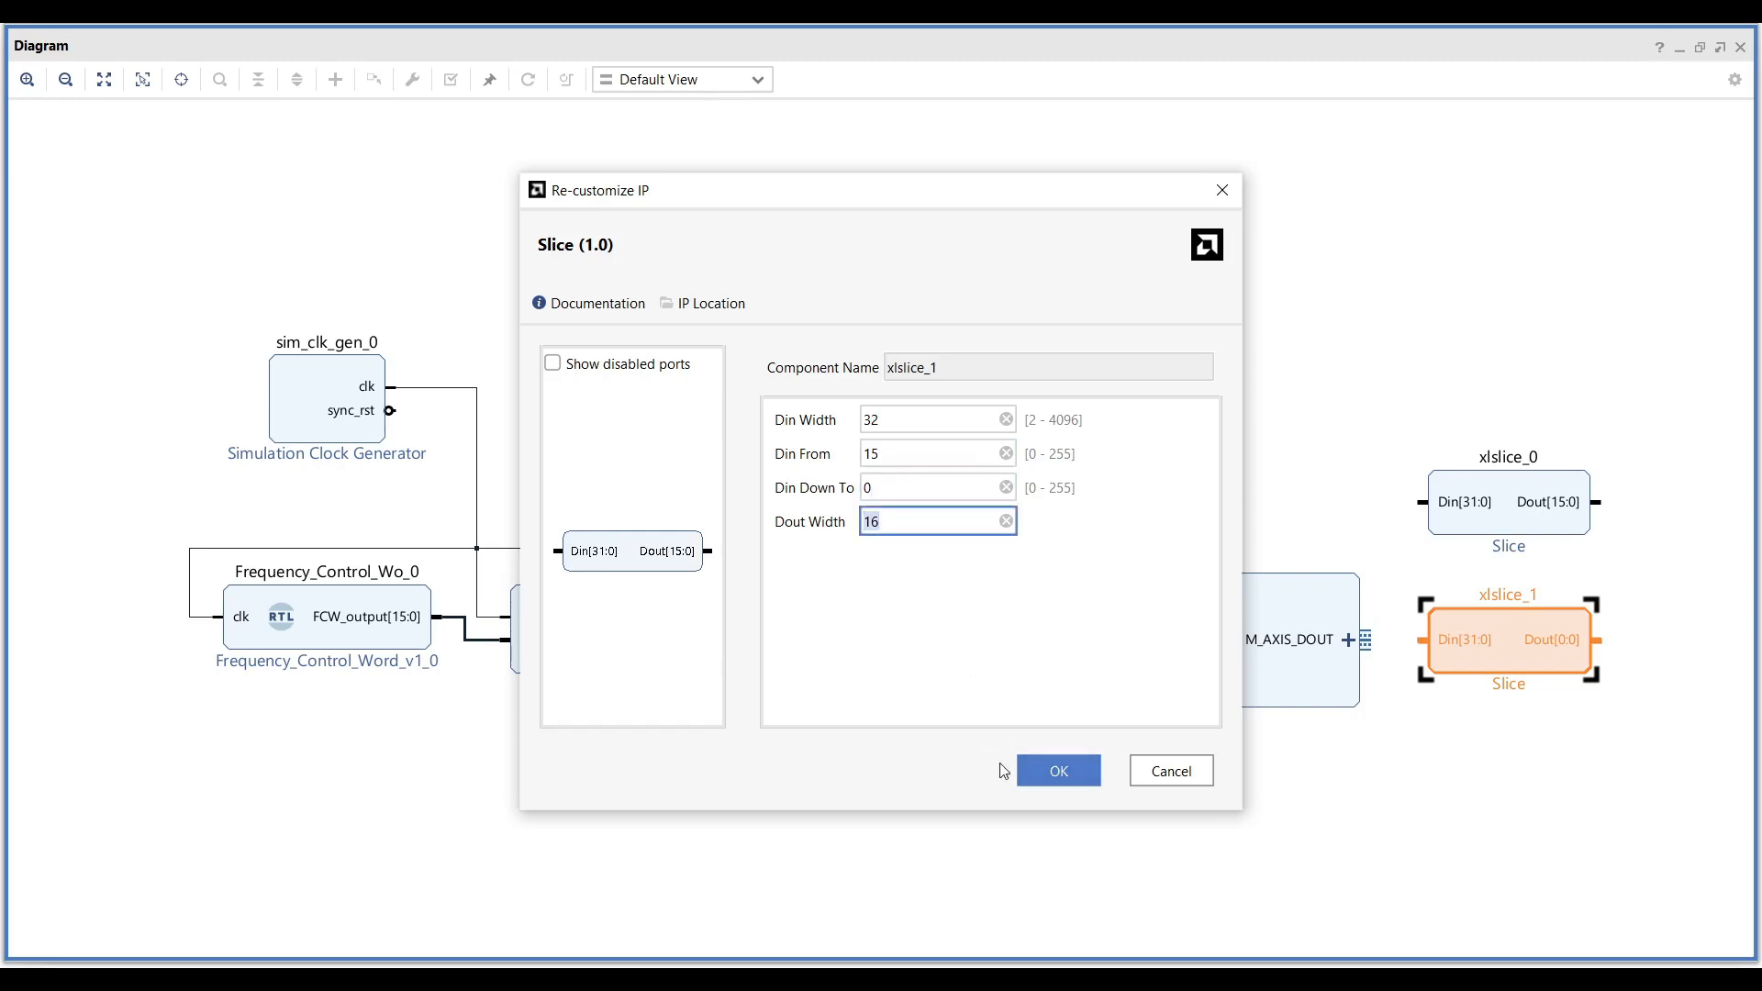
pyautogui.click(1055, 771)
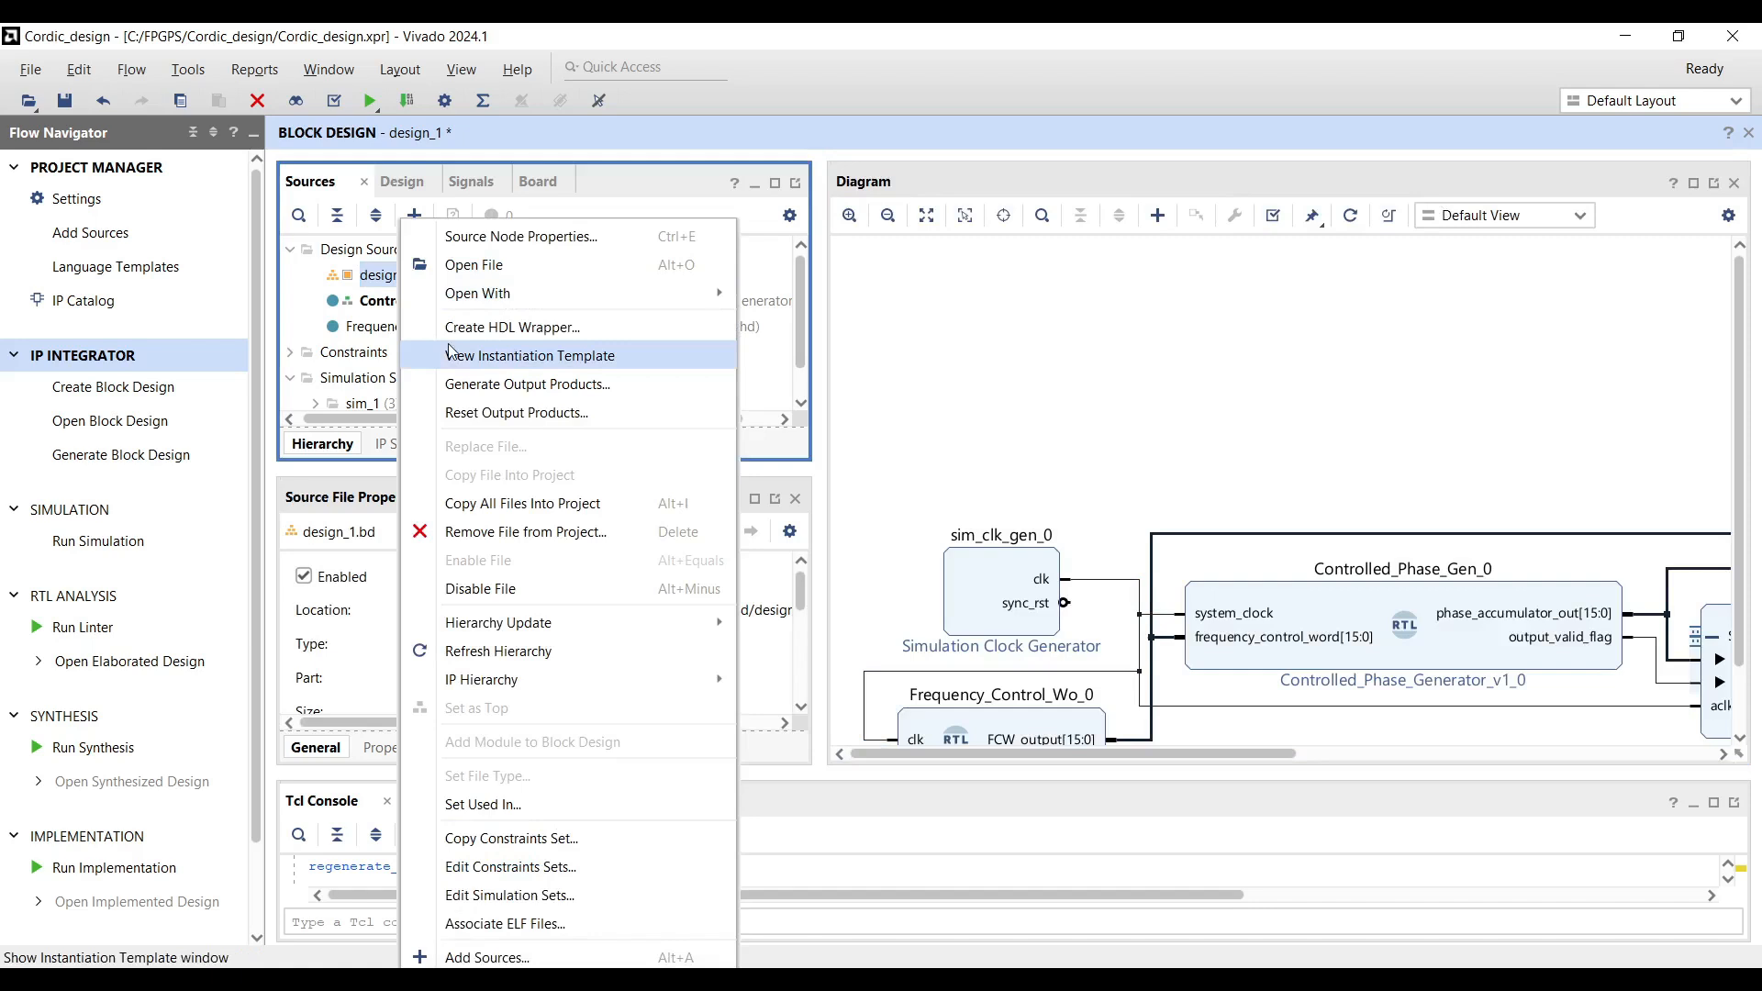
# Create an HDL wrapper for design_1, letting Vivado manage it.
pyautogui.click(512, 327)
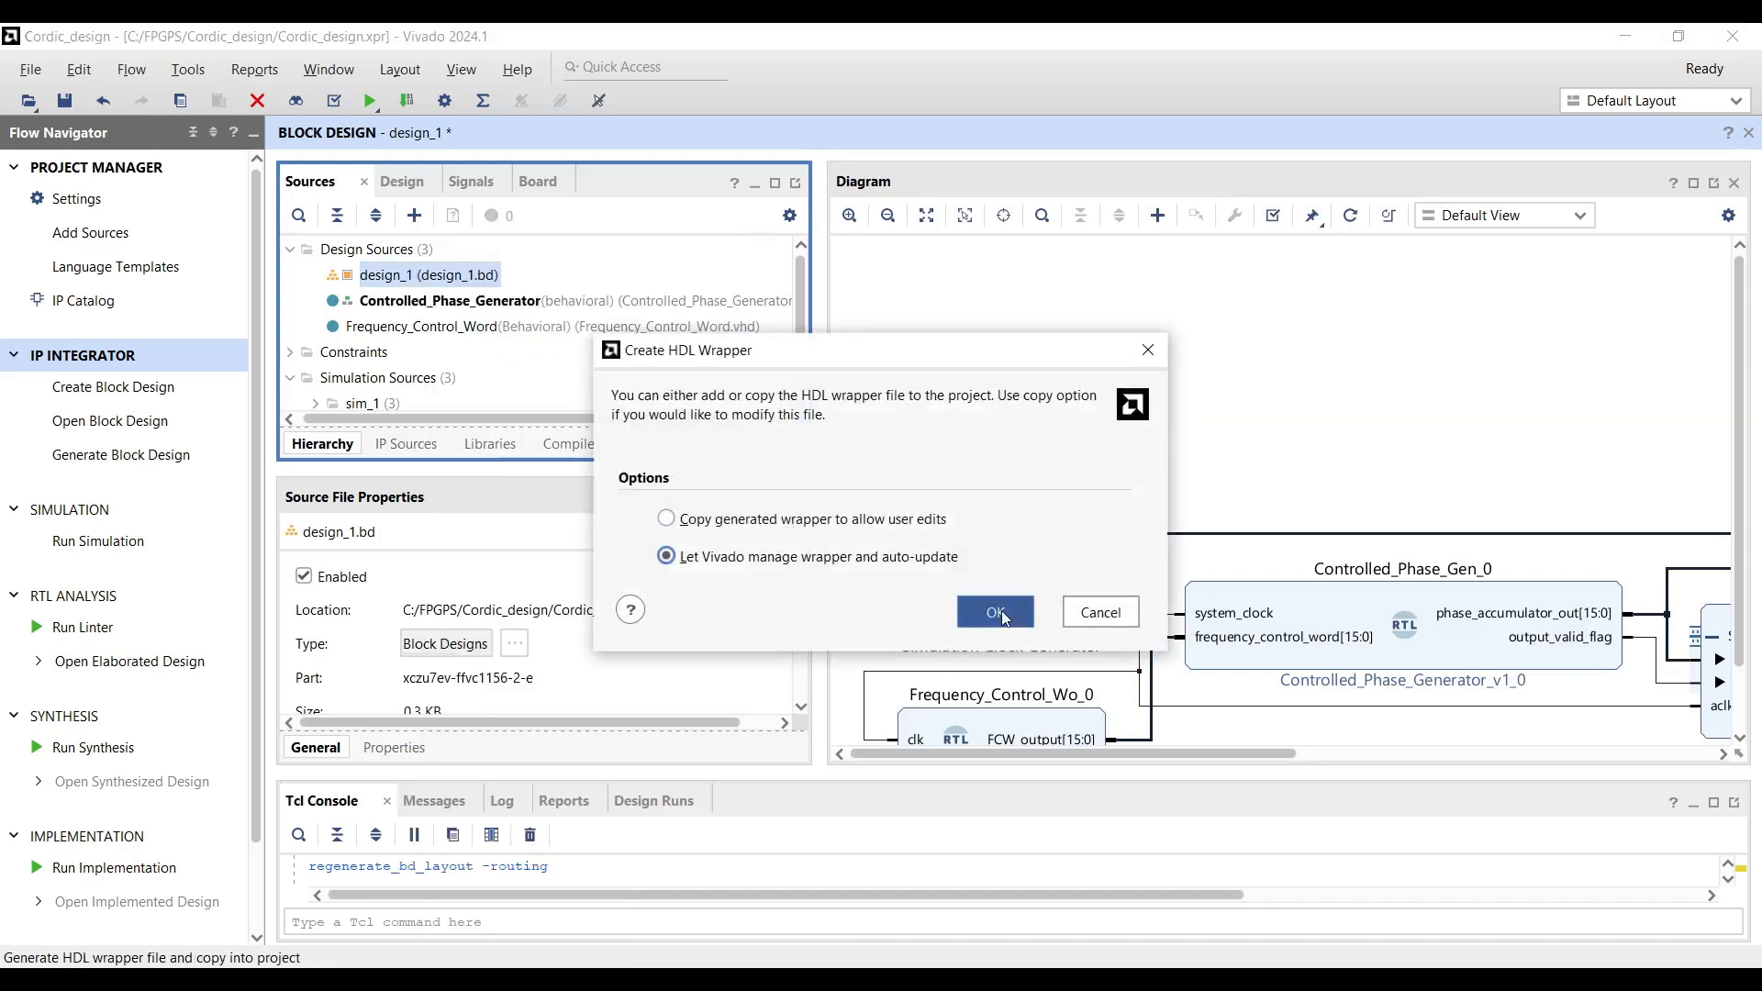
pyautogui.click(992, 611)
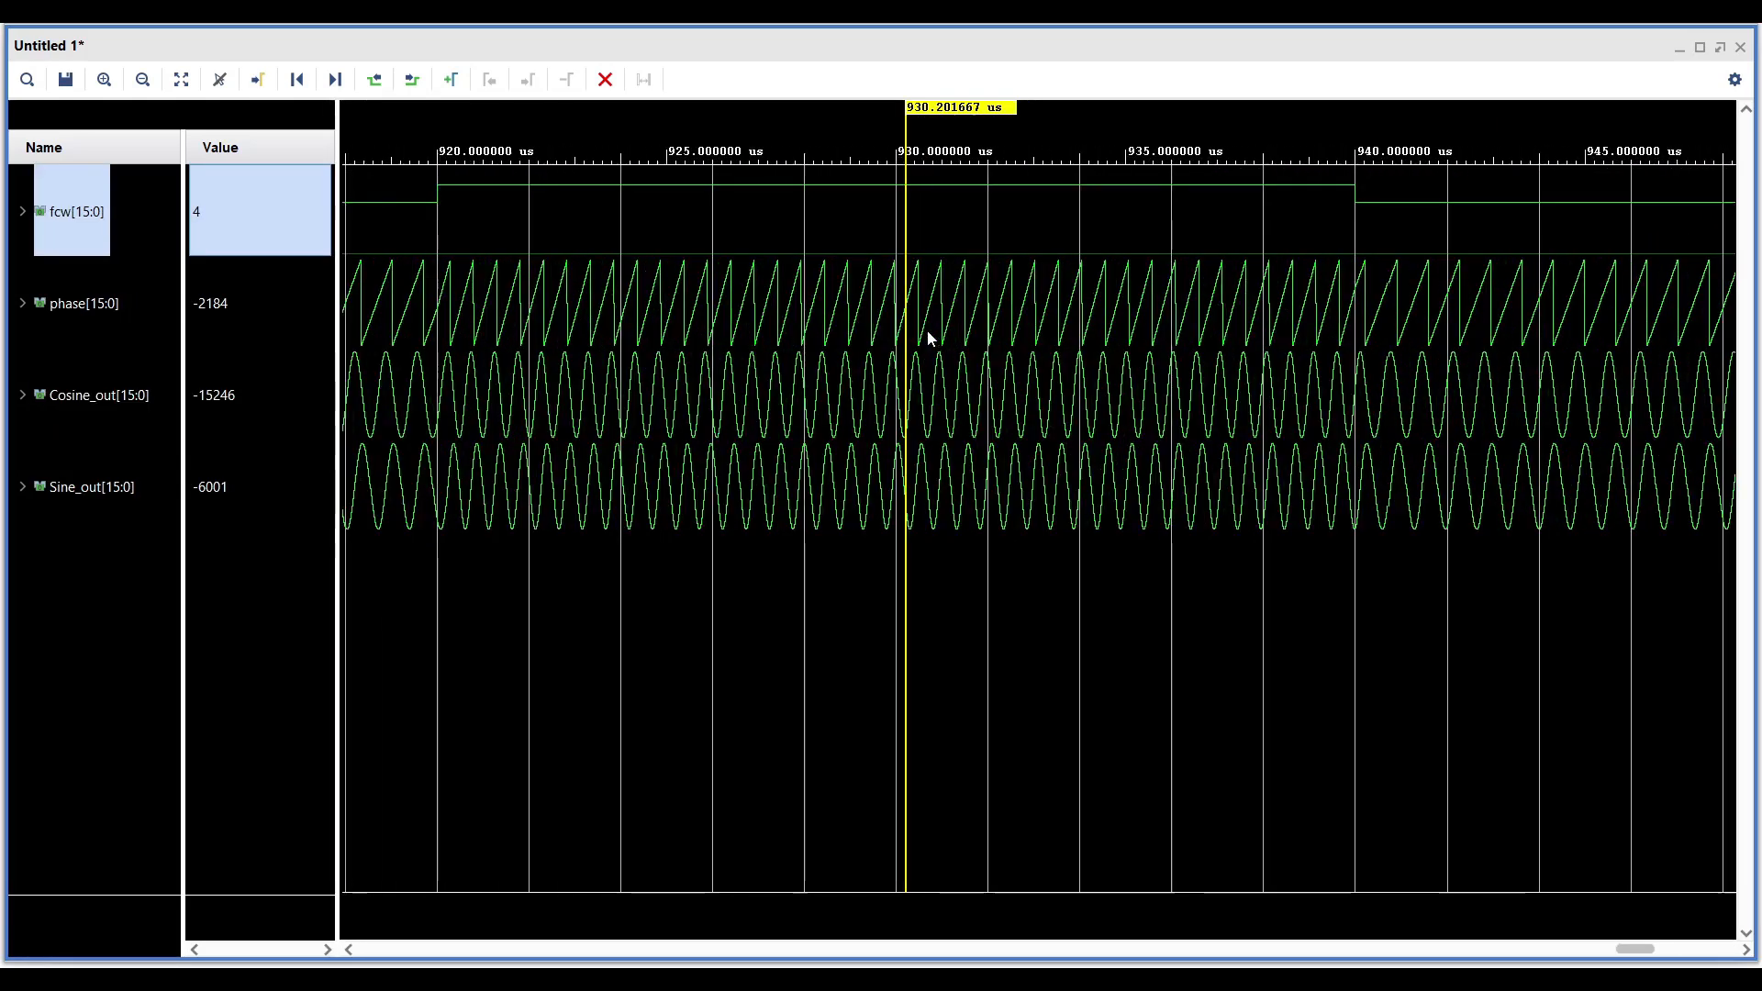
# Run the simulation and inspect the phase ramp near 876 us and the Cosine_out and Sine_out waves.
pyautogui.click(103, 79)
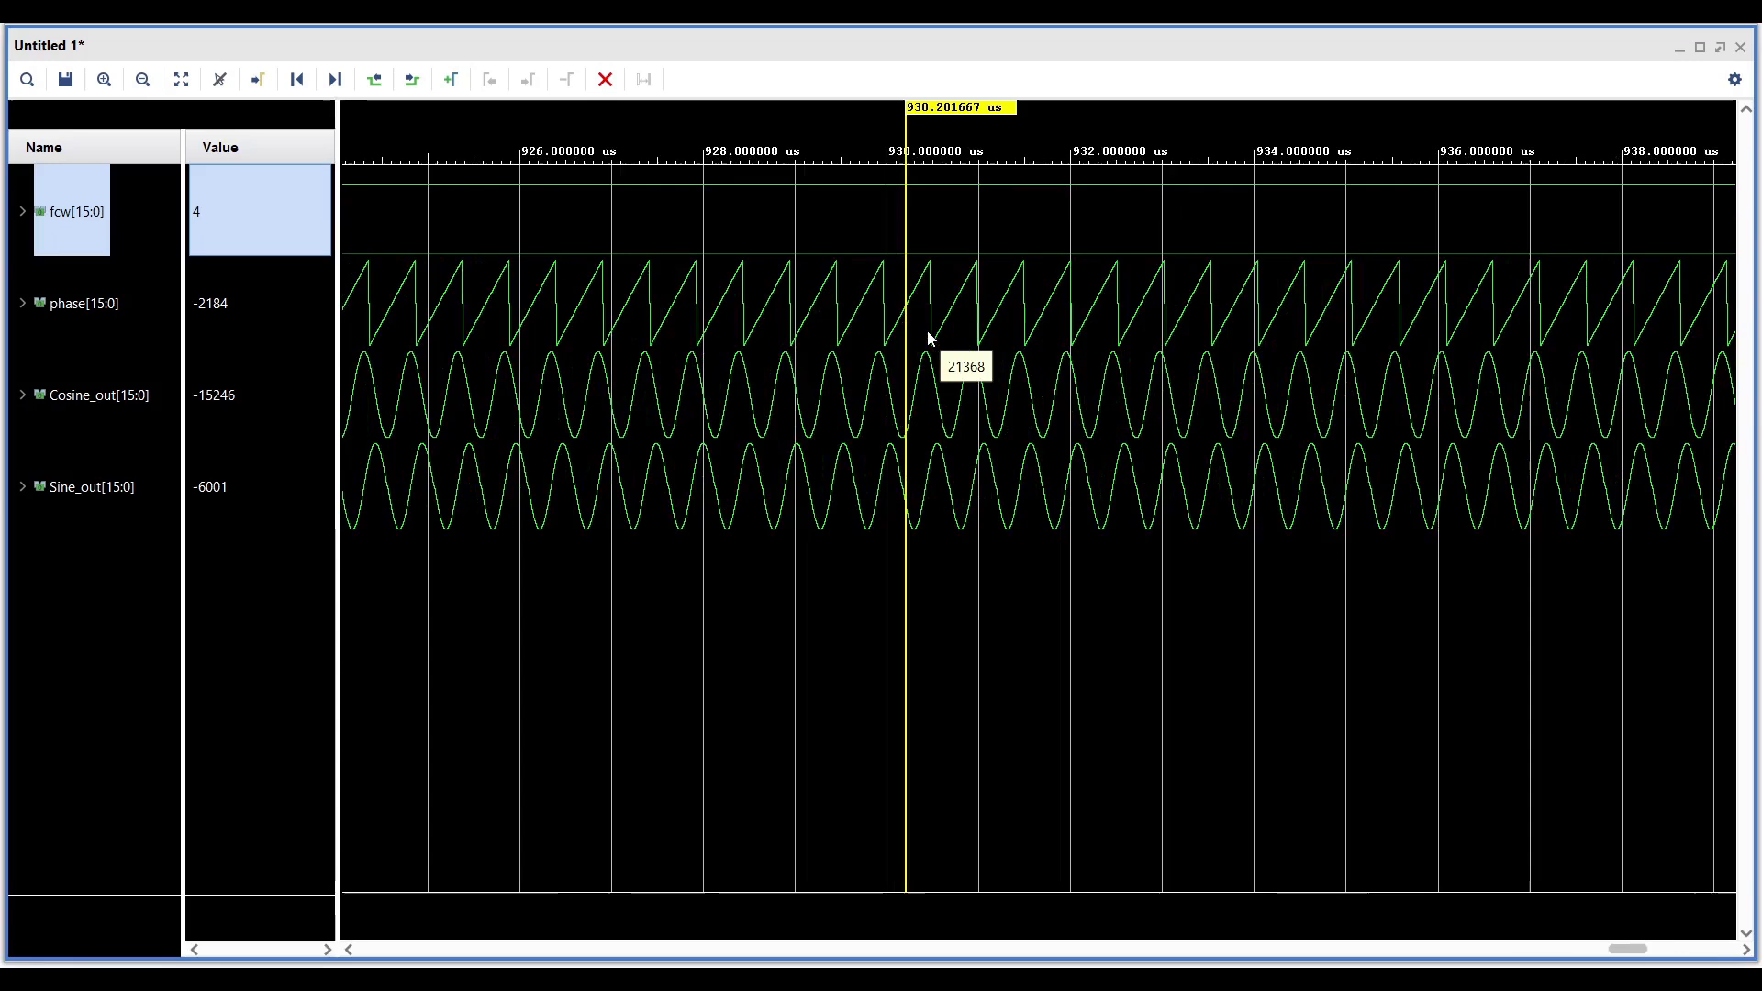
pyautogui.click(141, 79)
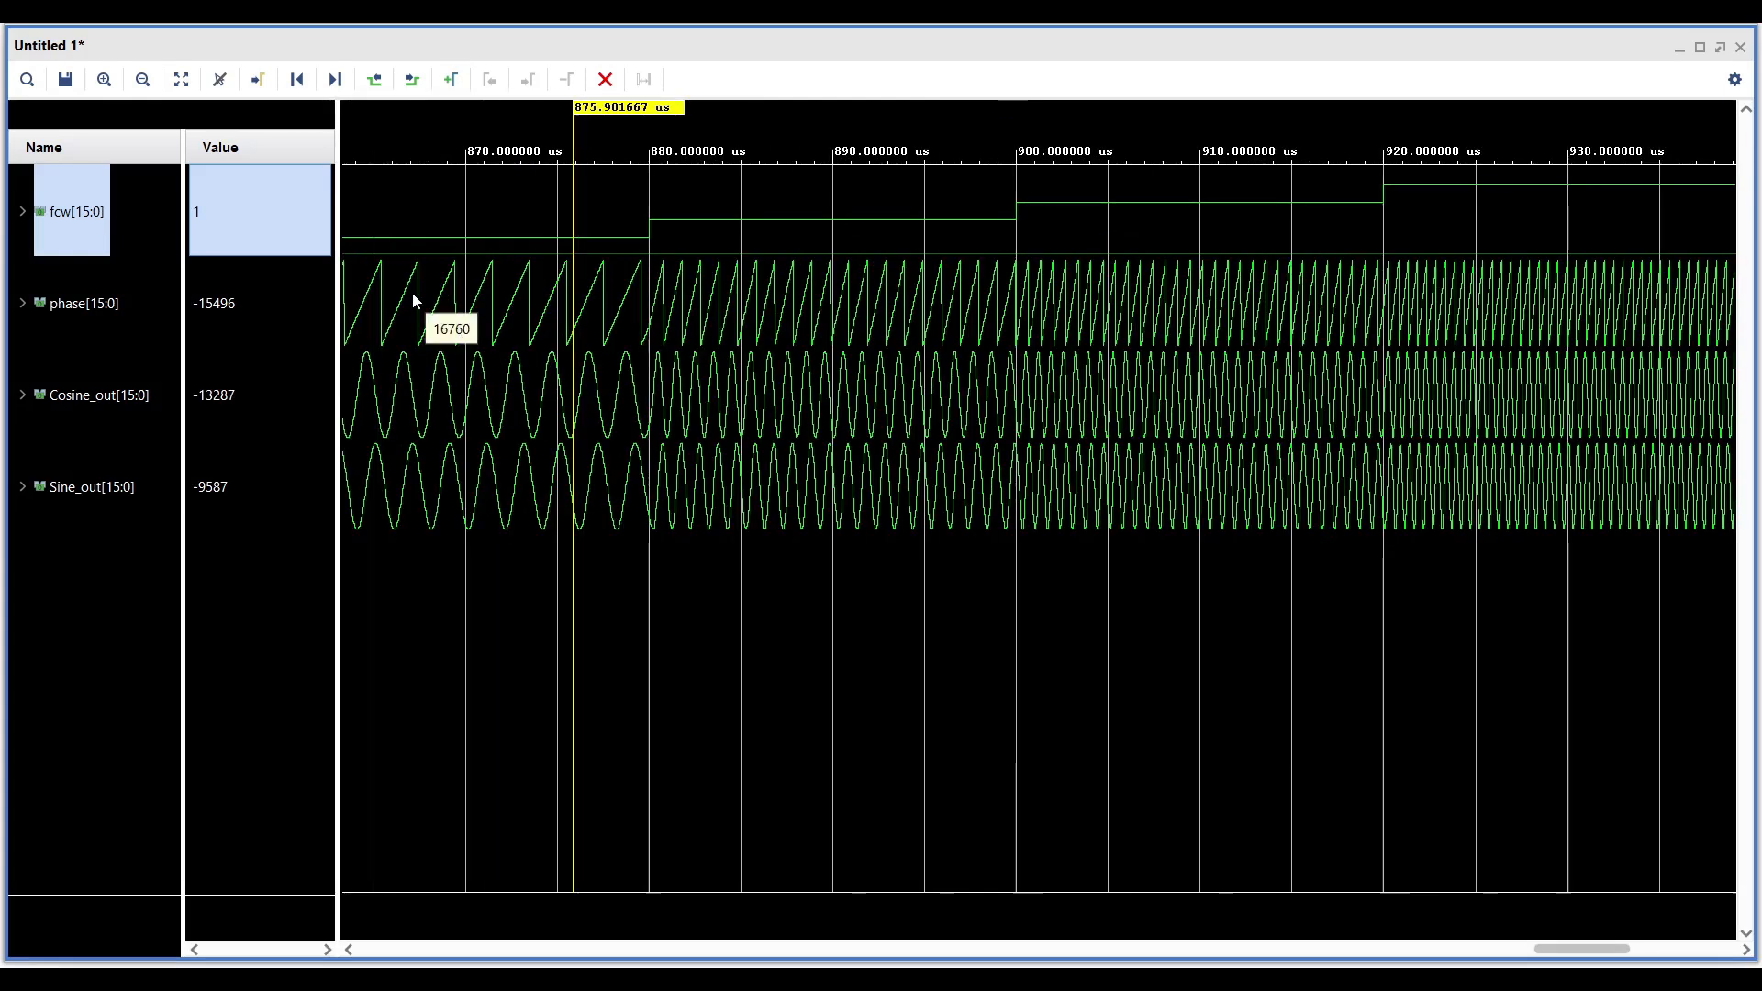
pyautogui.click(103, 79)
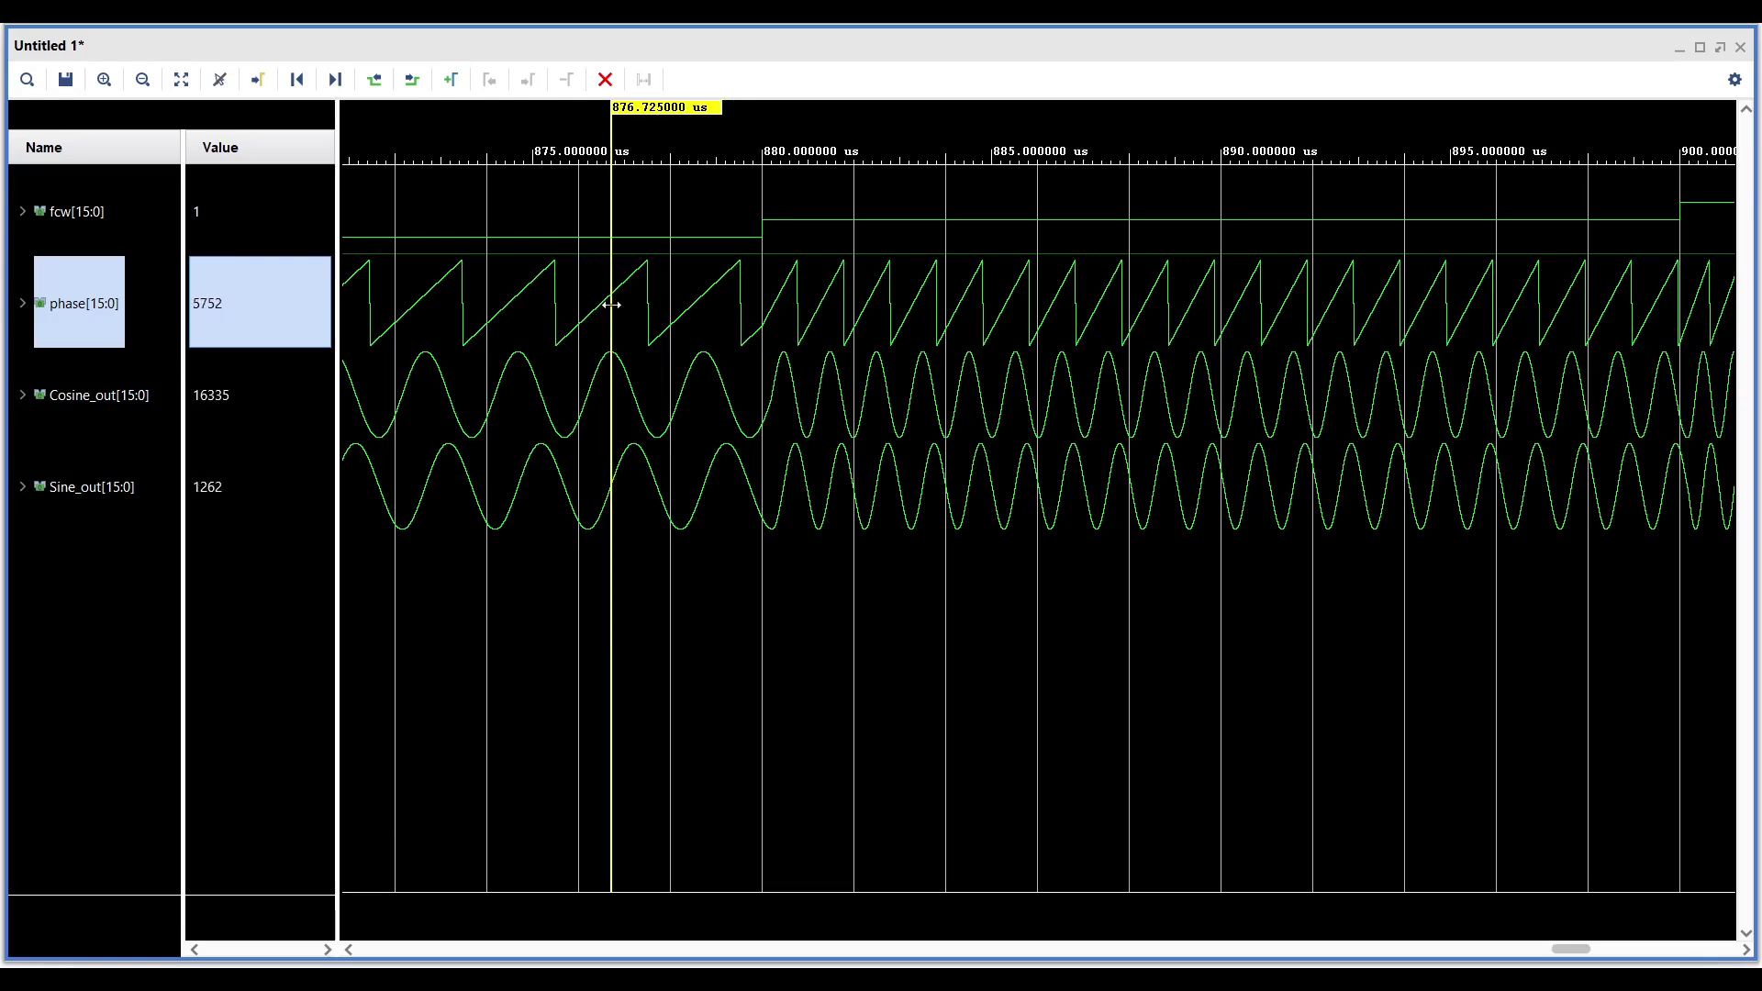
pyautogui.click(93, 395)
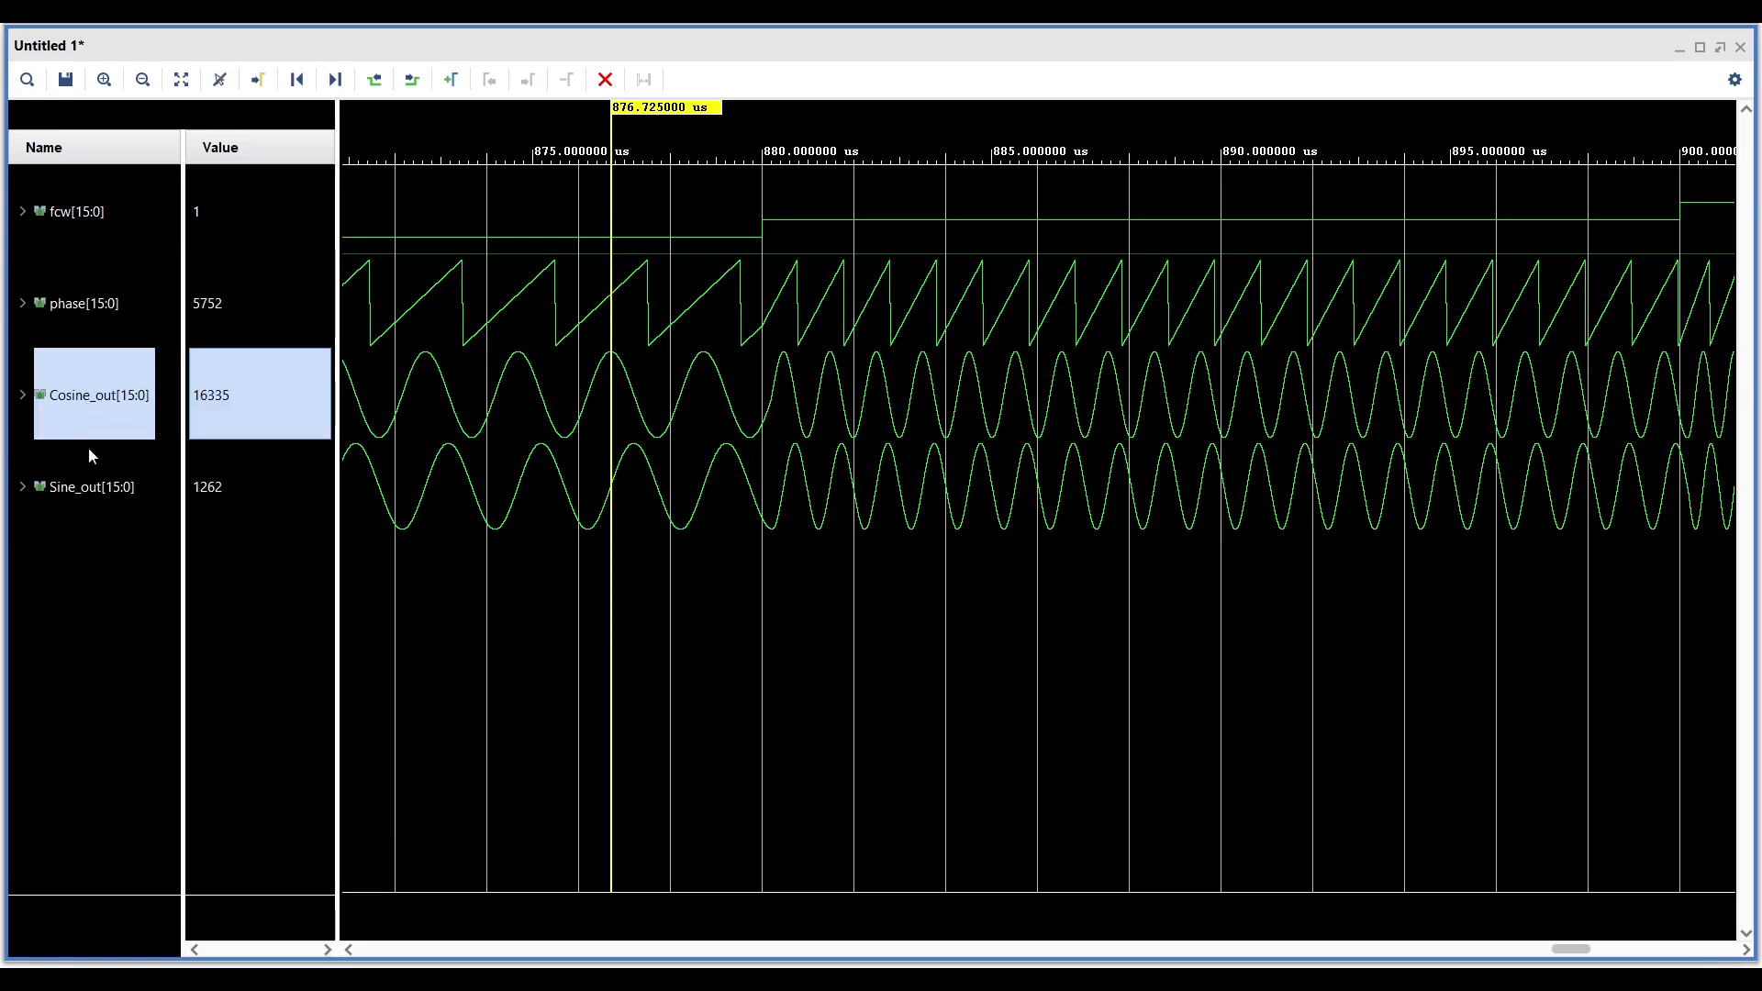
pyautogui.click(85, 487)
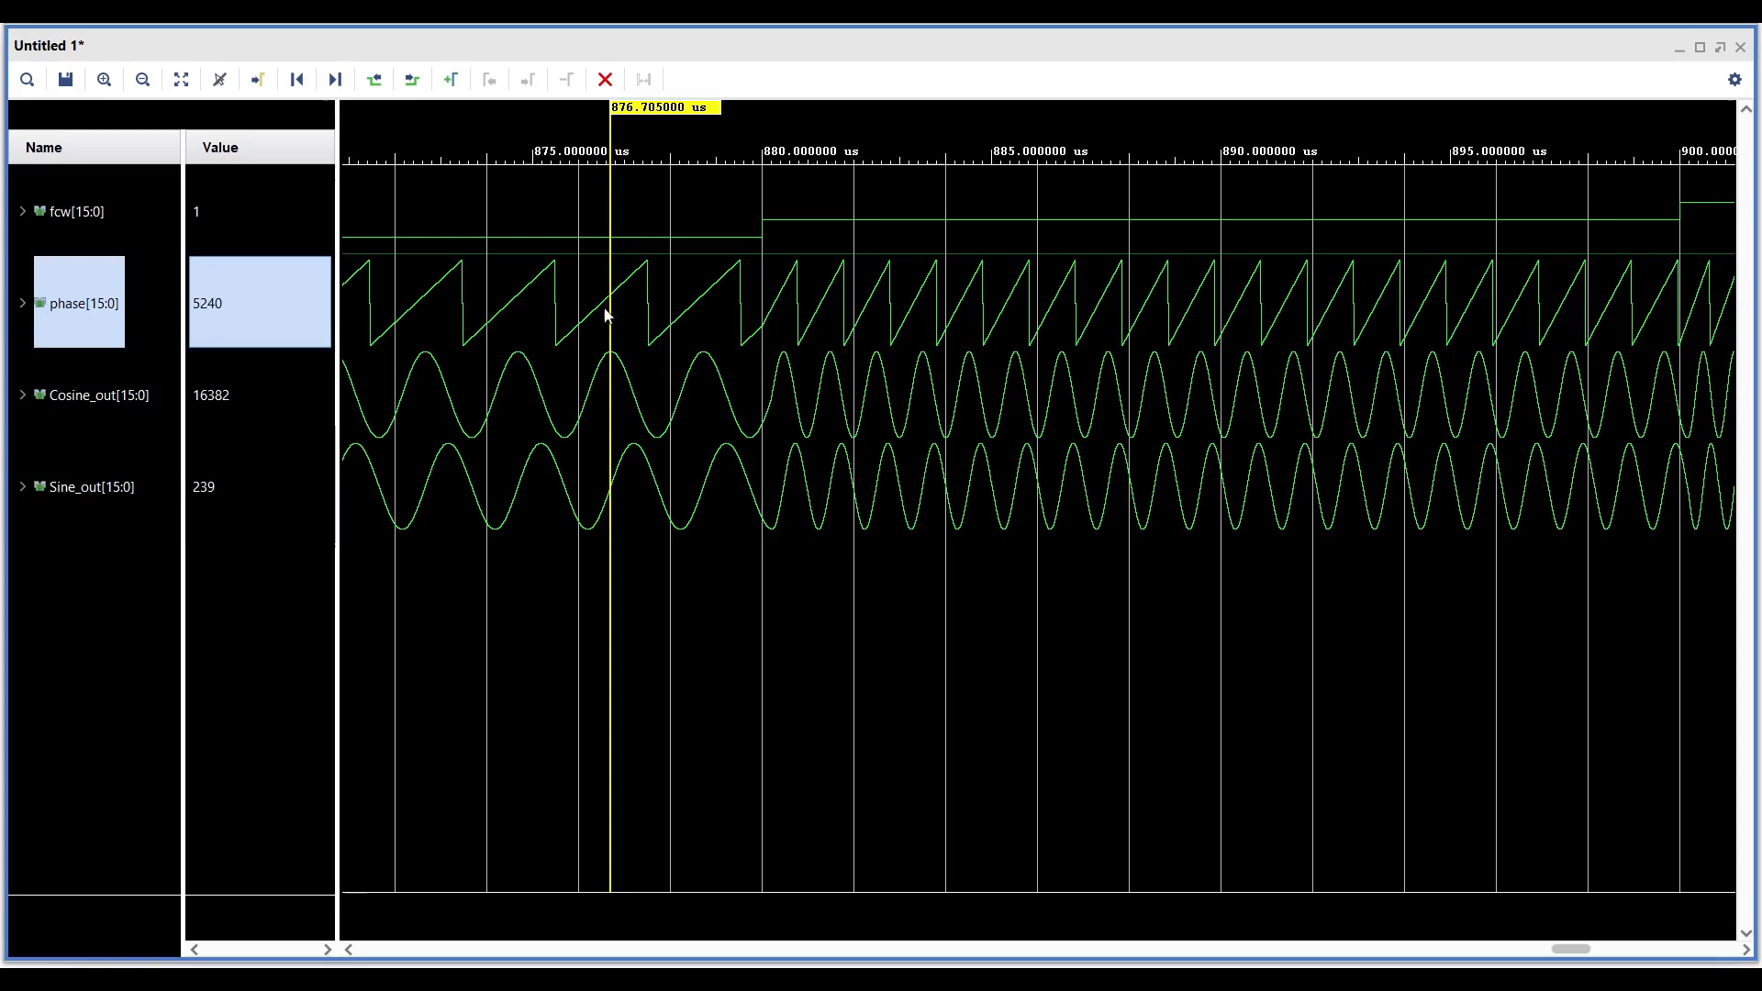
pyautogui.moveTo(626, 356)
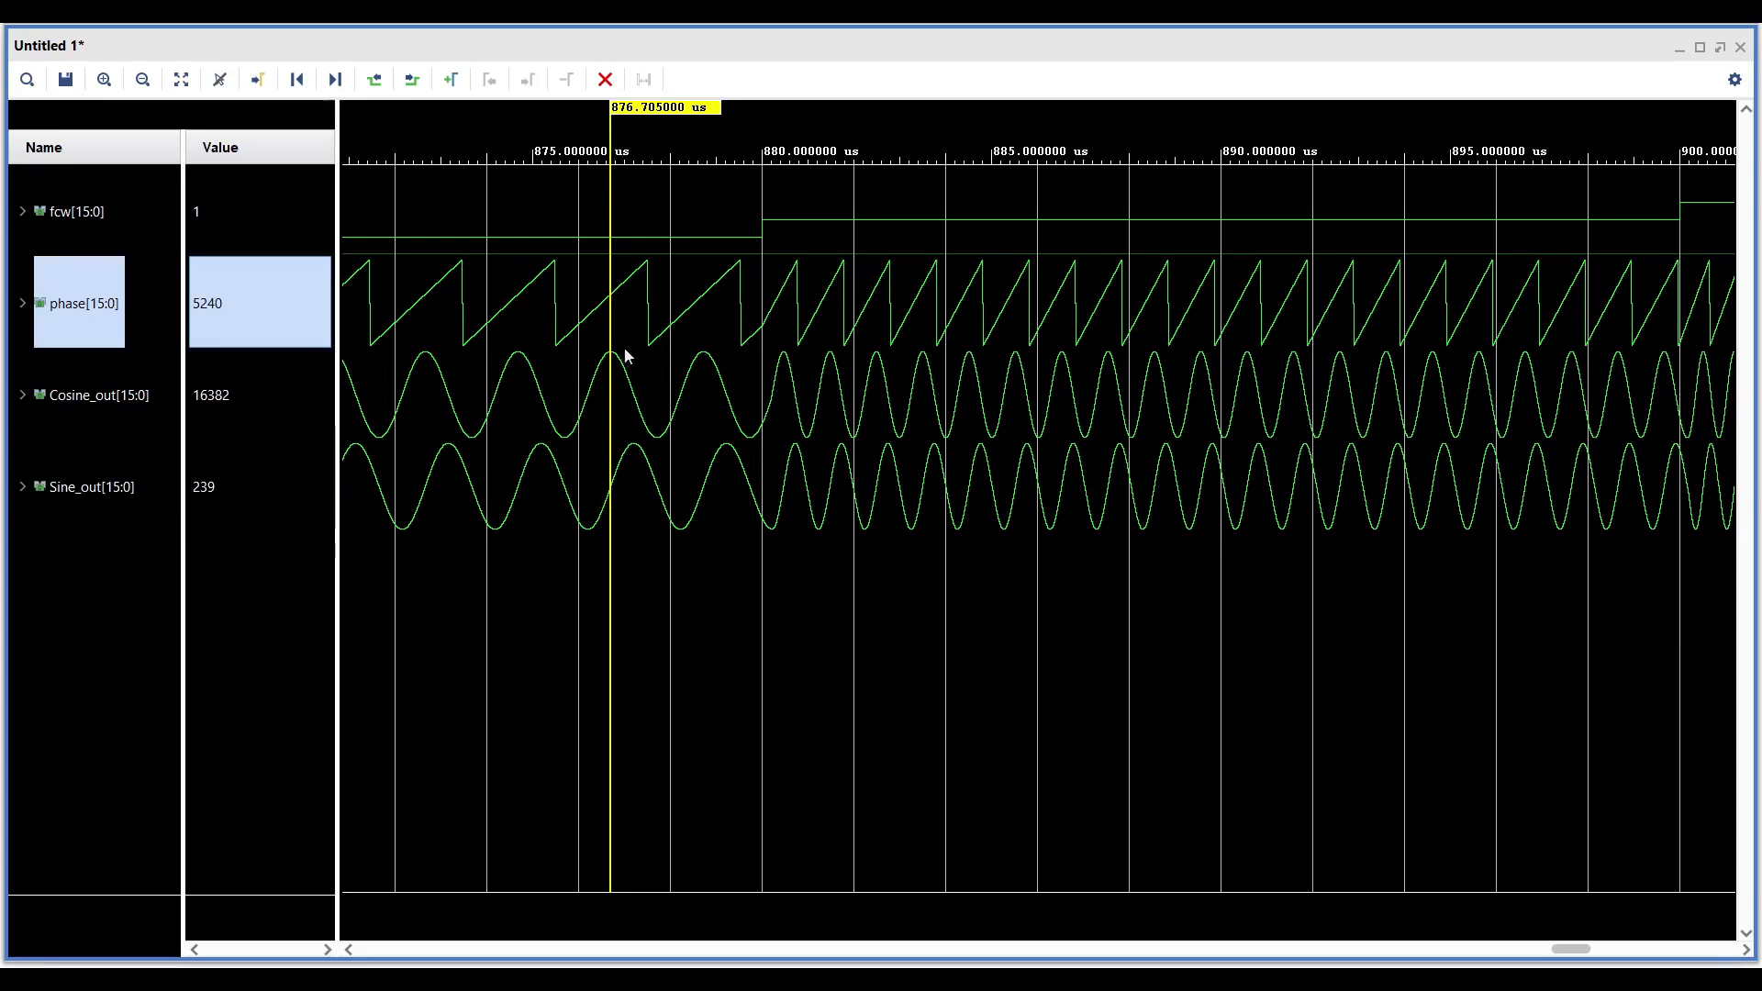
pyautogui.moveTo(604, 499)
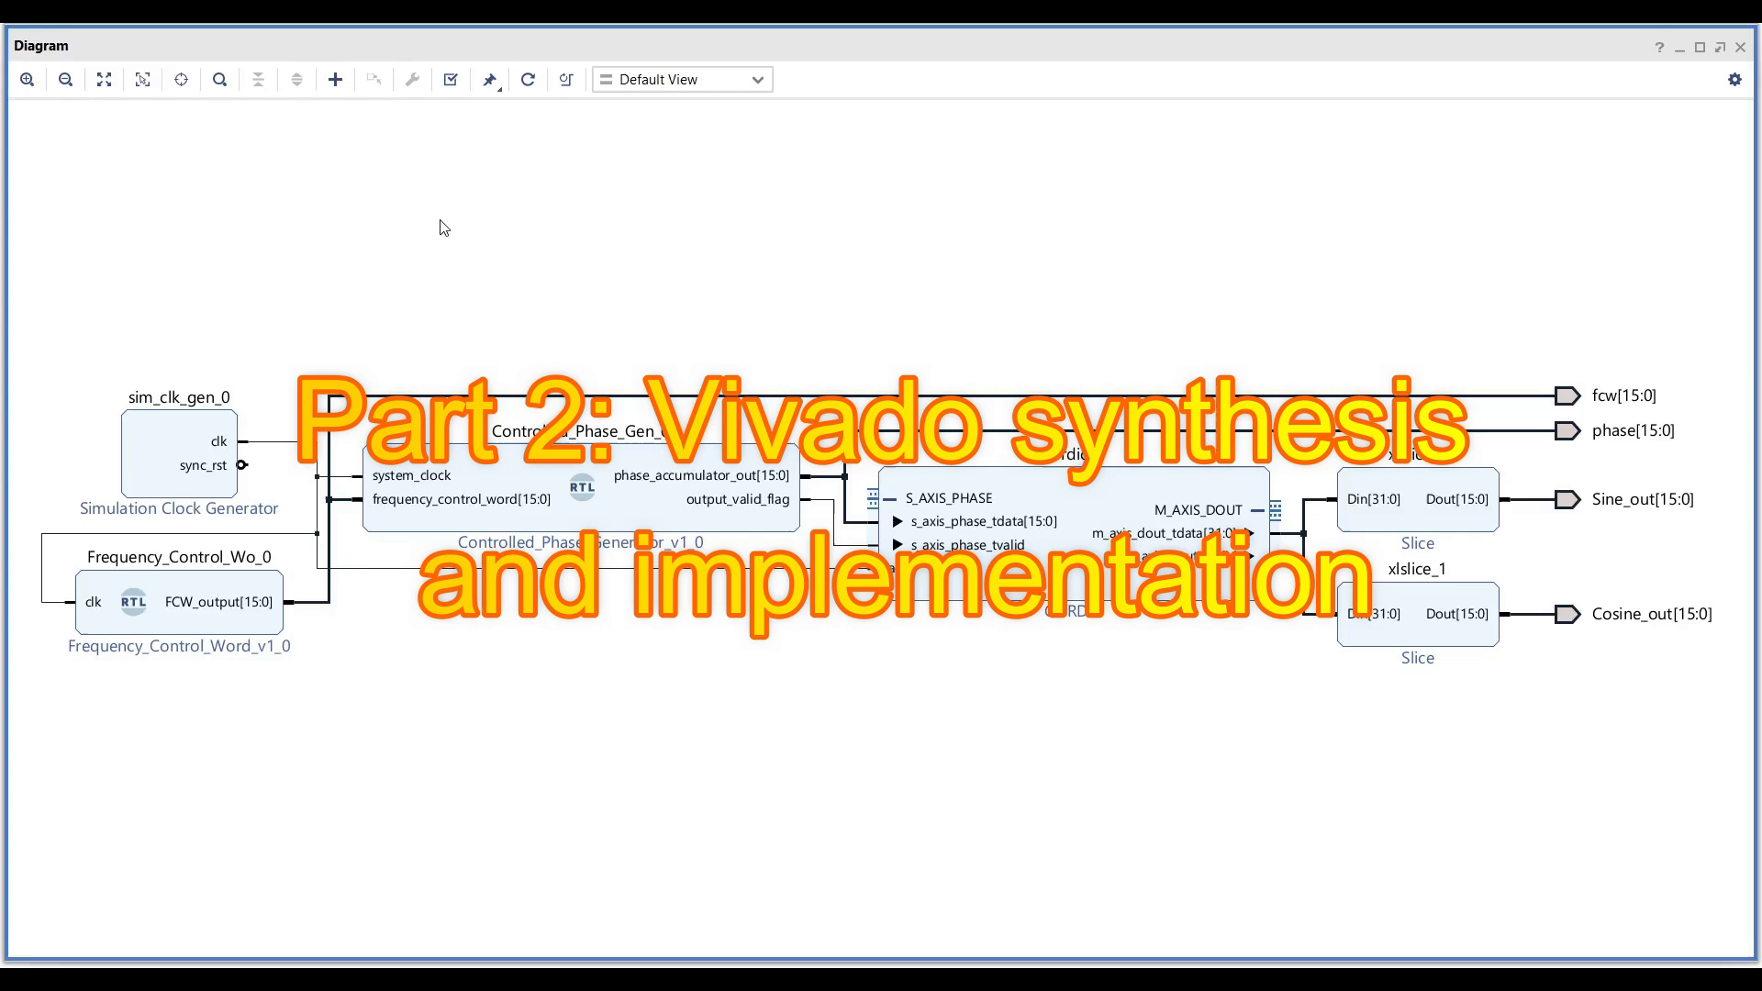
# Add the Zynq UltraScale+ MPSoC and clocking wizard driven by clk_300mhz and the FPGA reset.
pyautogui.click(644, 519)
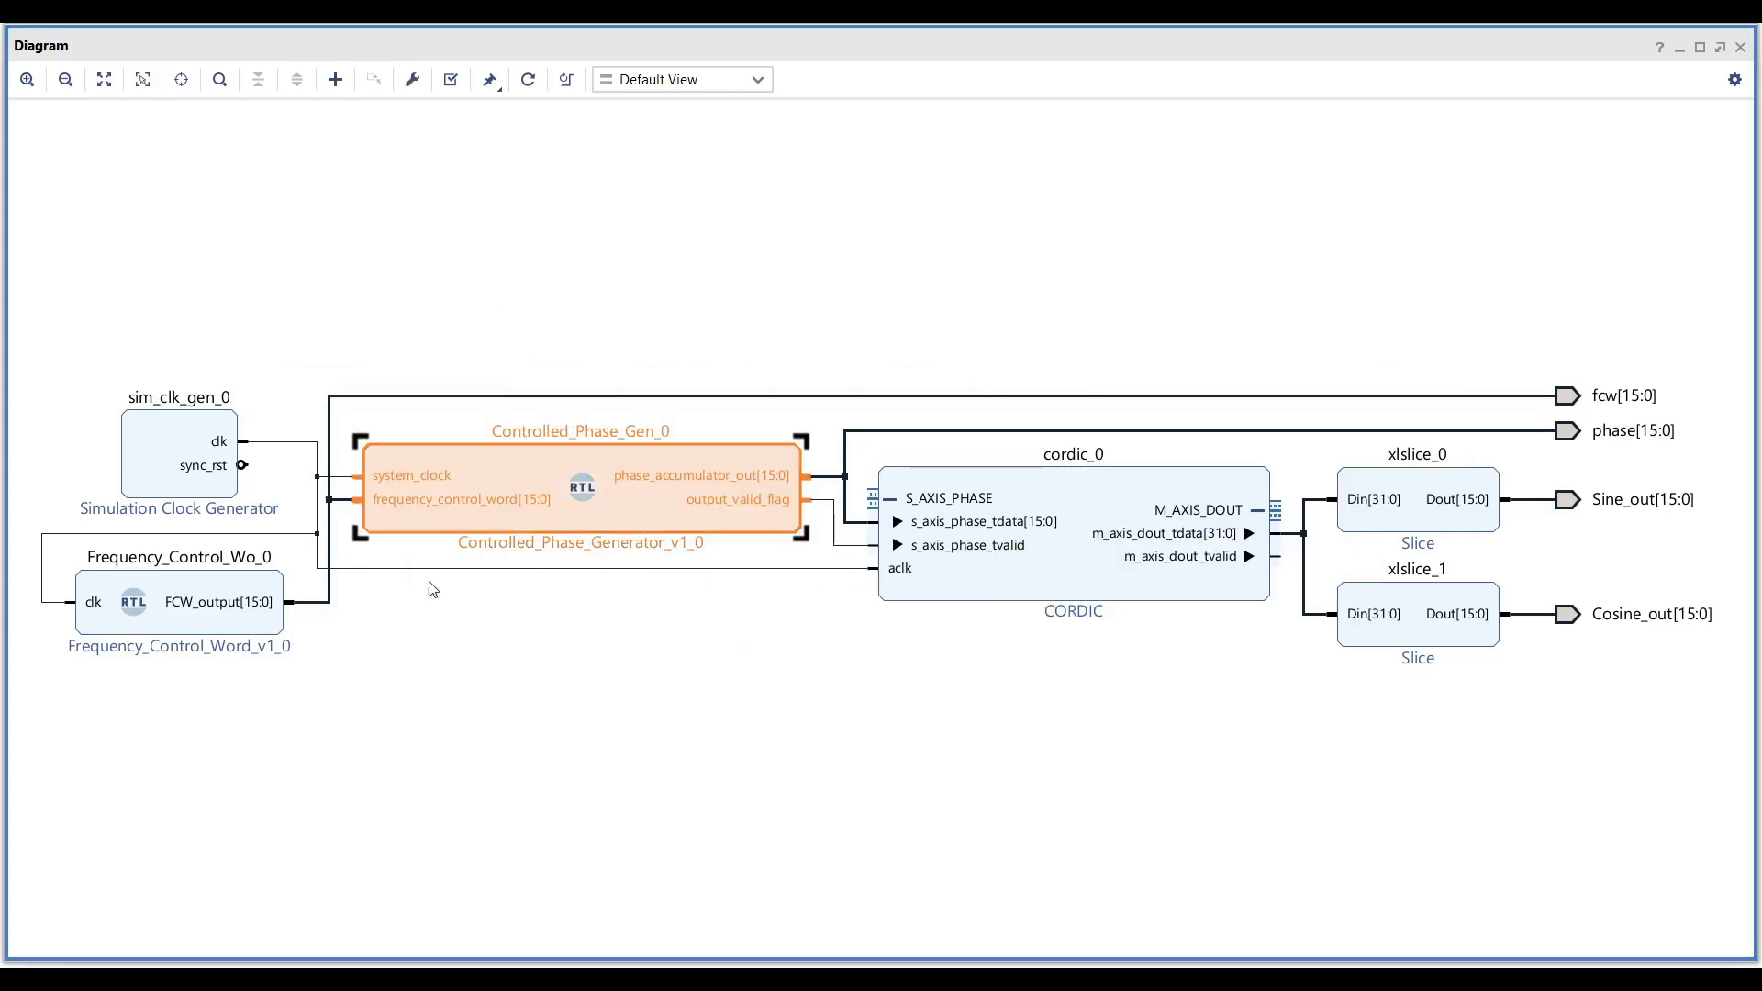
pyautogui.click(176, 602)
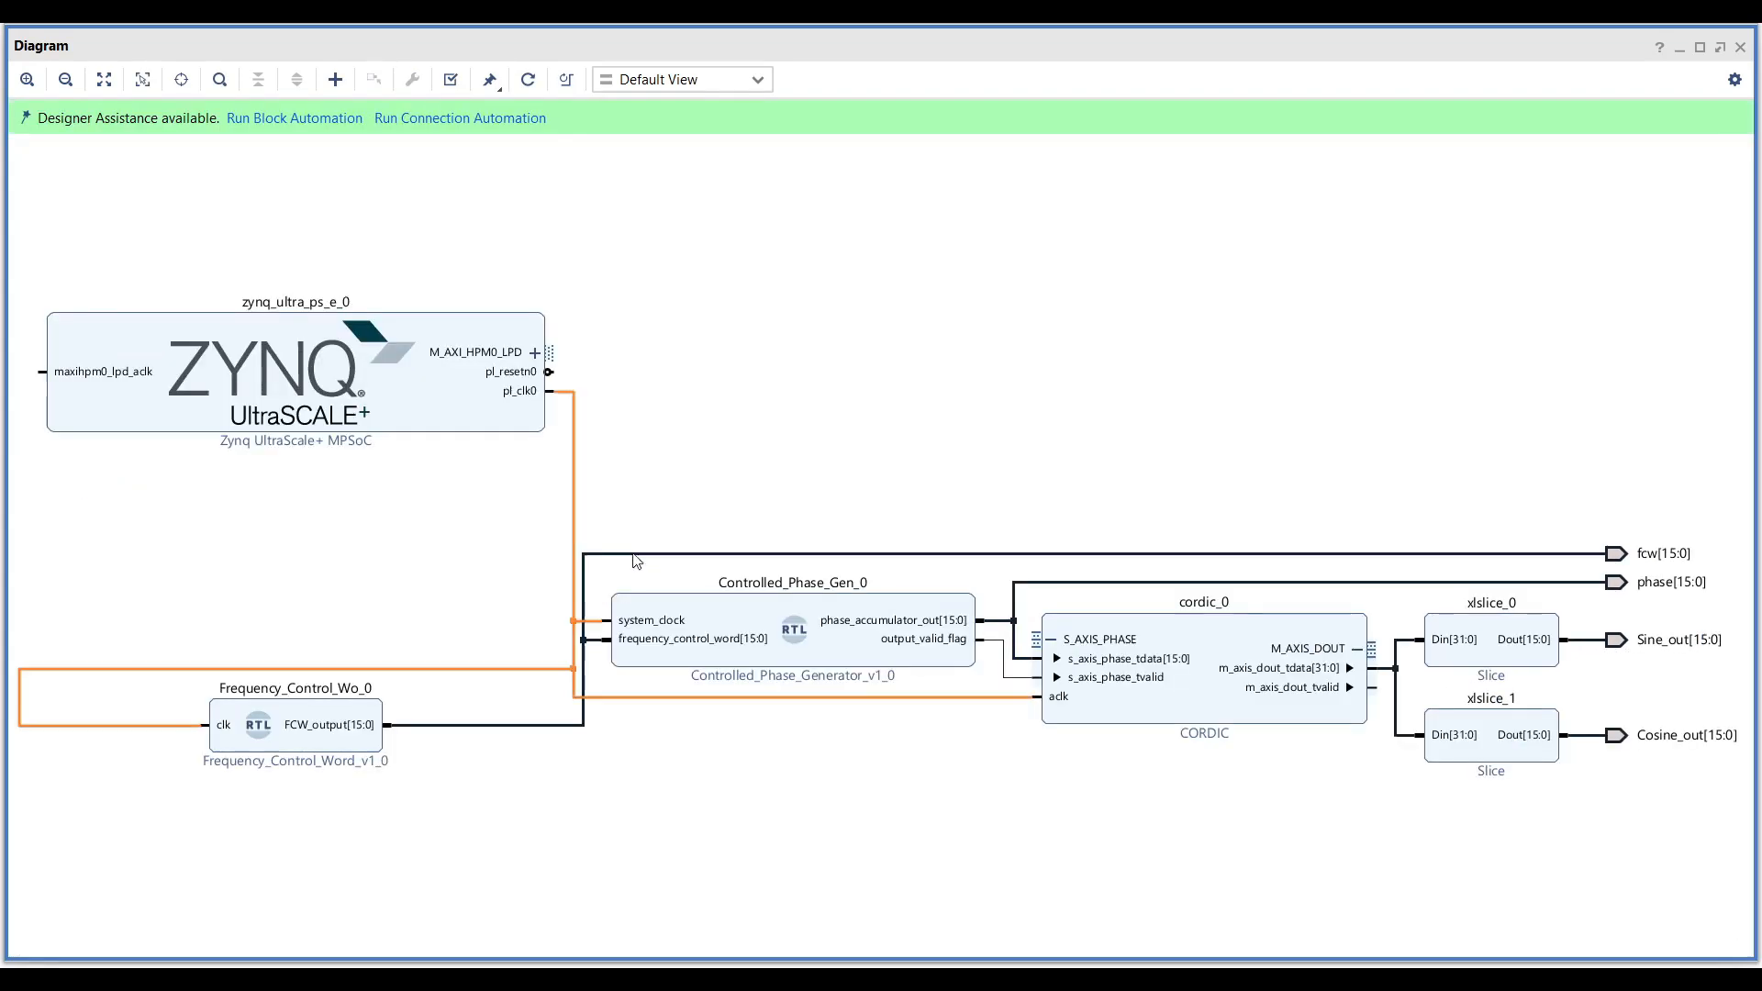
pyautogui.click(459, 117)
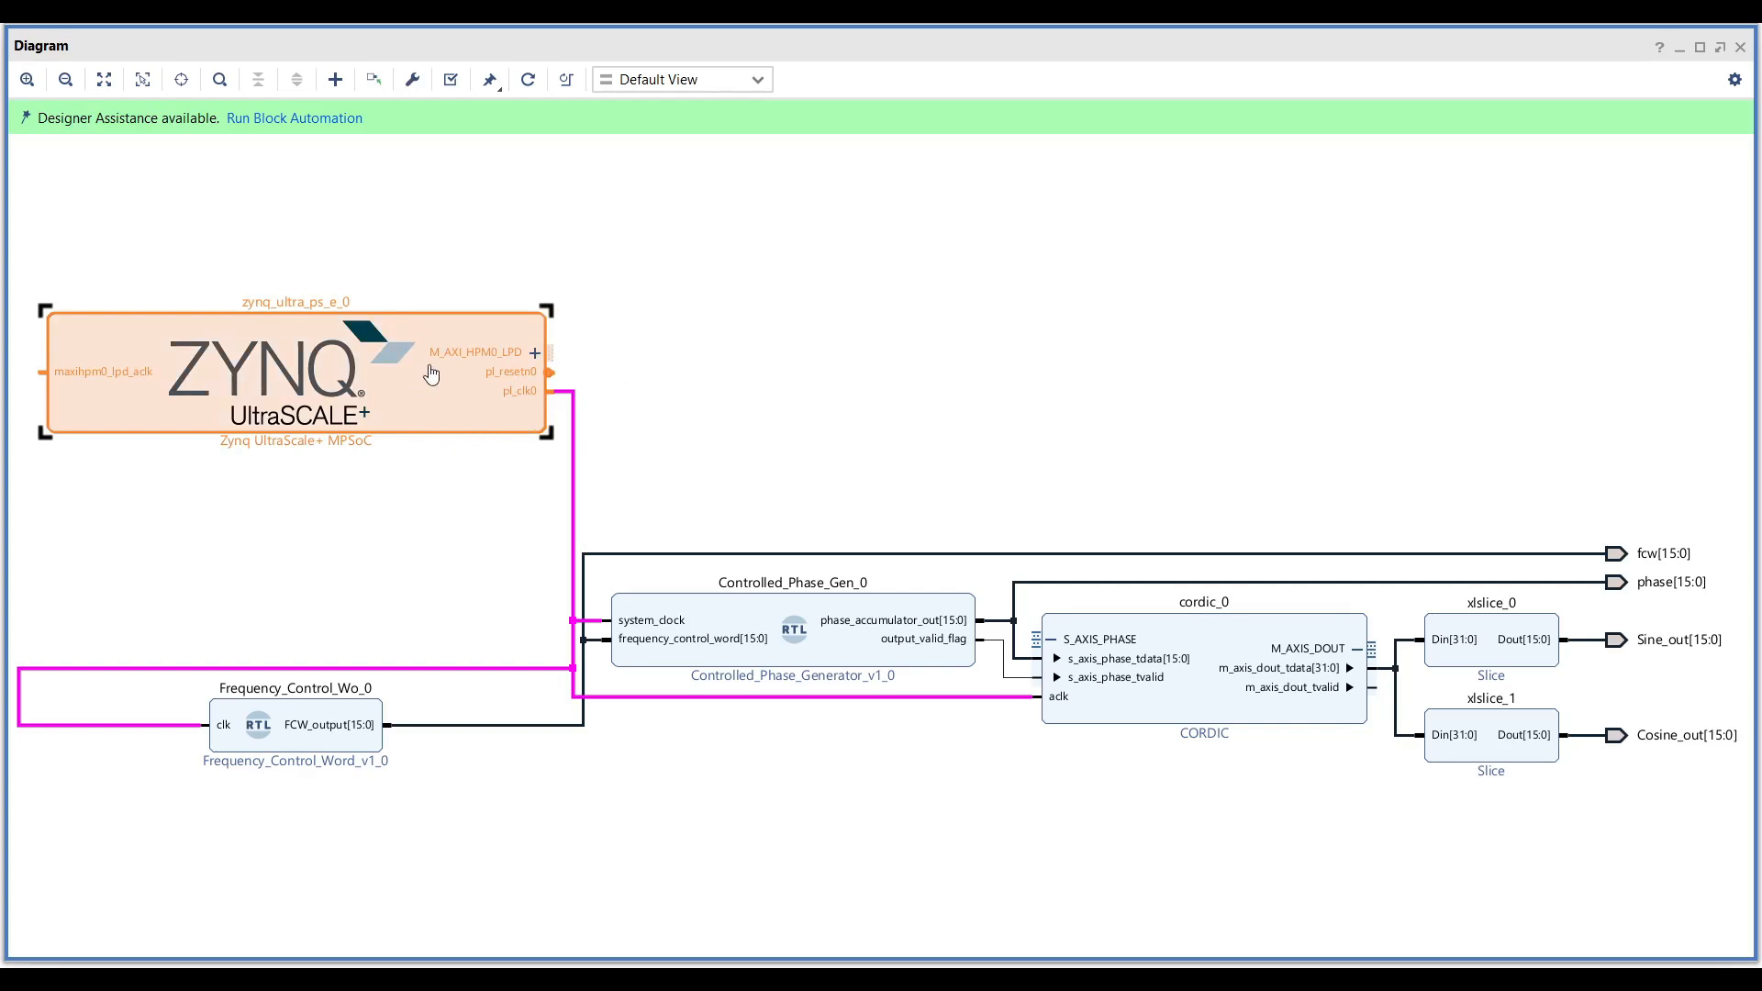
pyautogui.moveTo(411, 409)
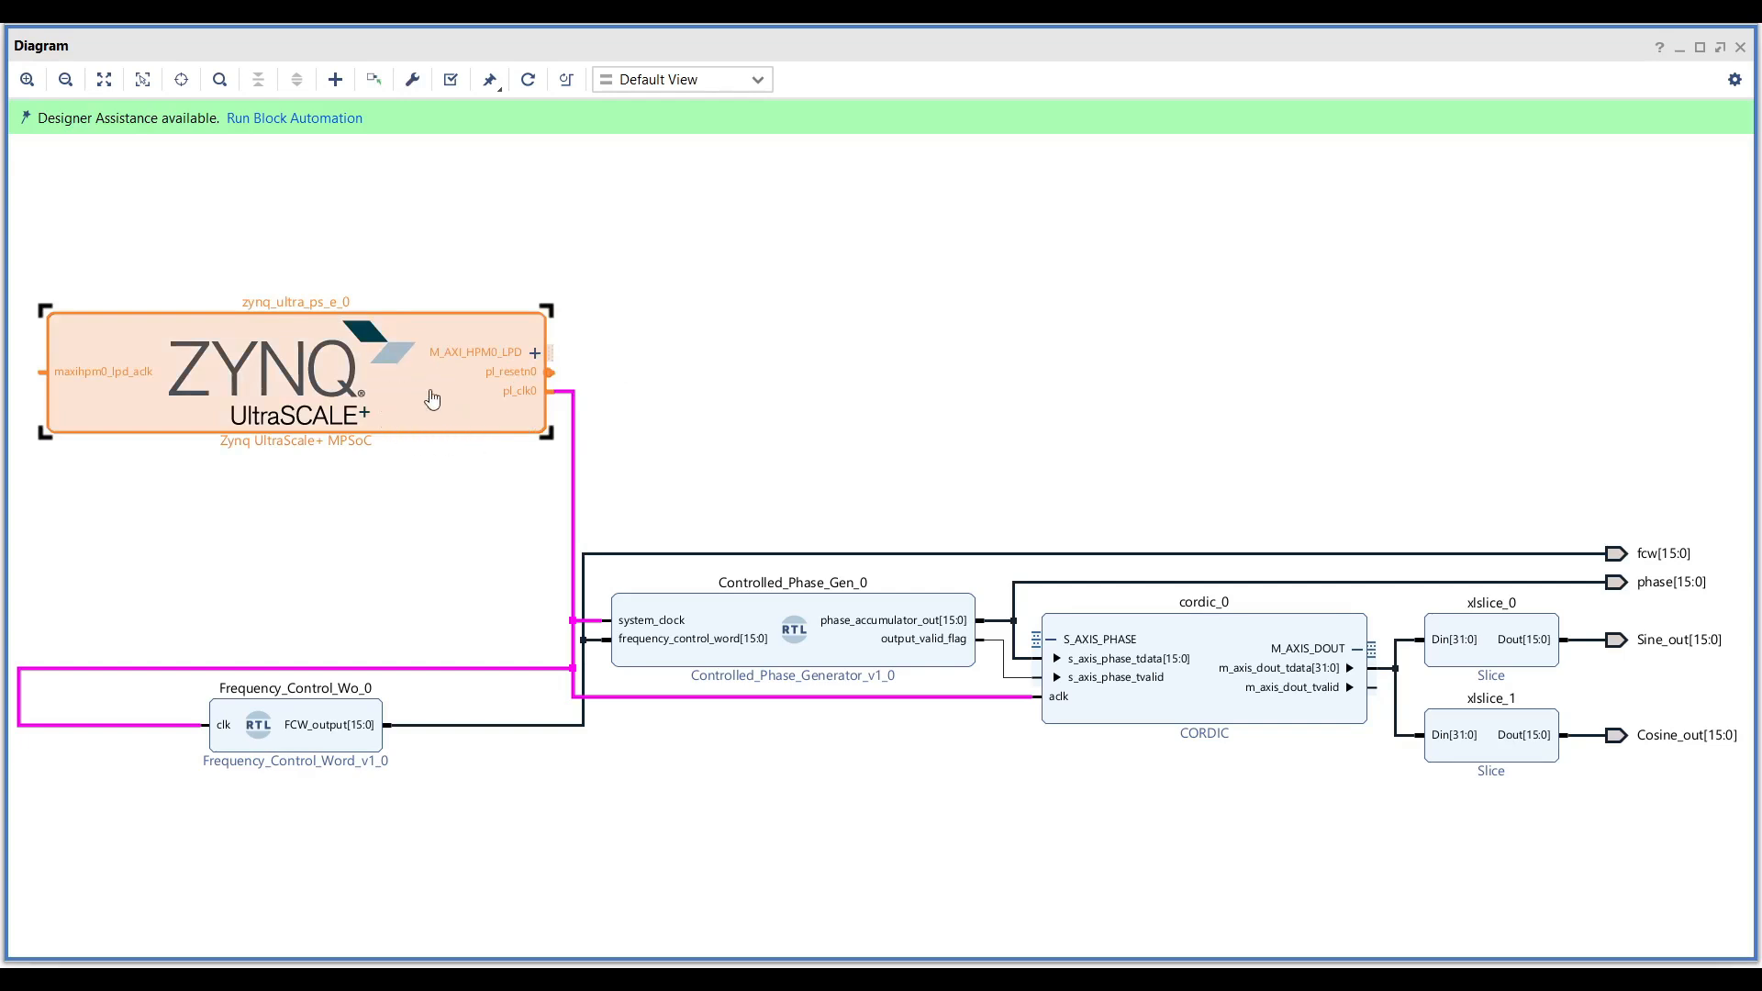
pyautogui.moveTo(397, 408)
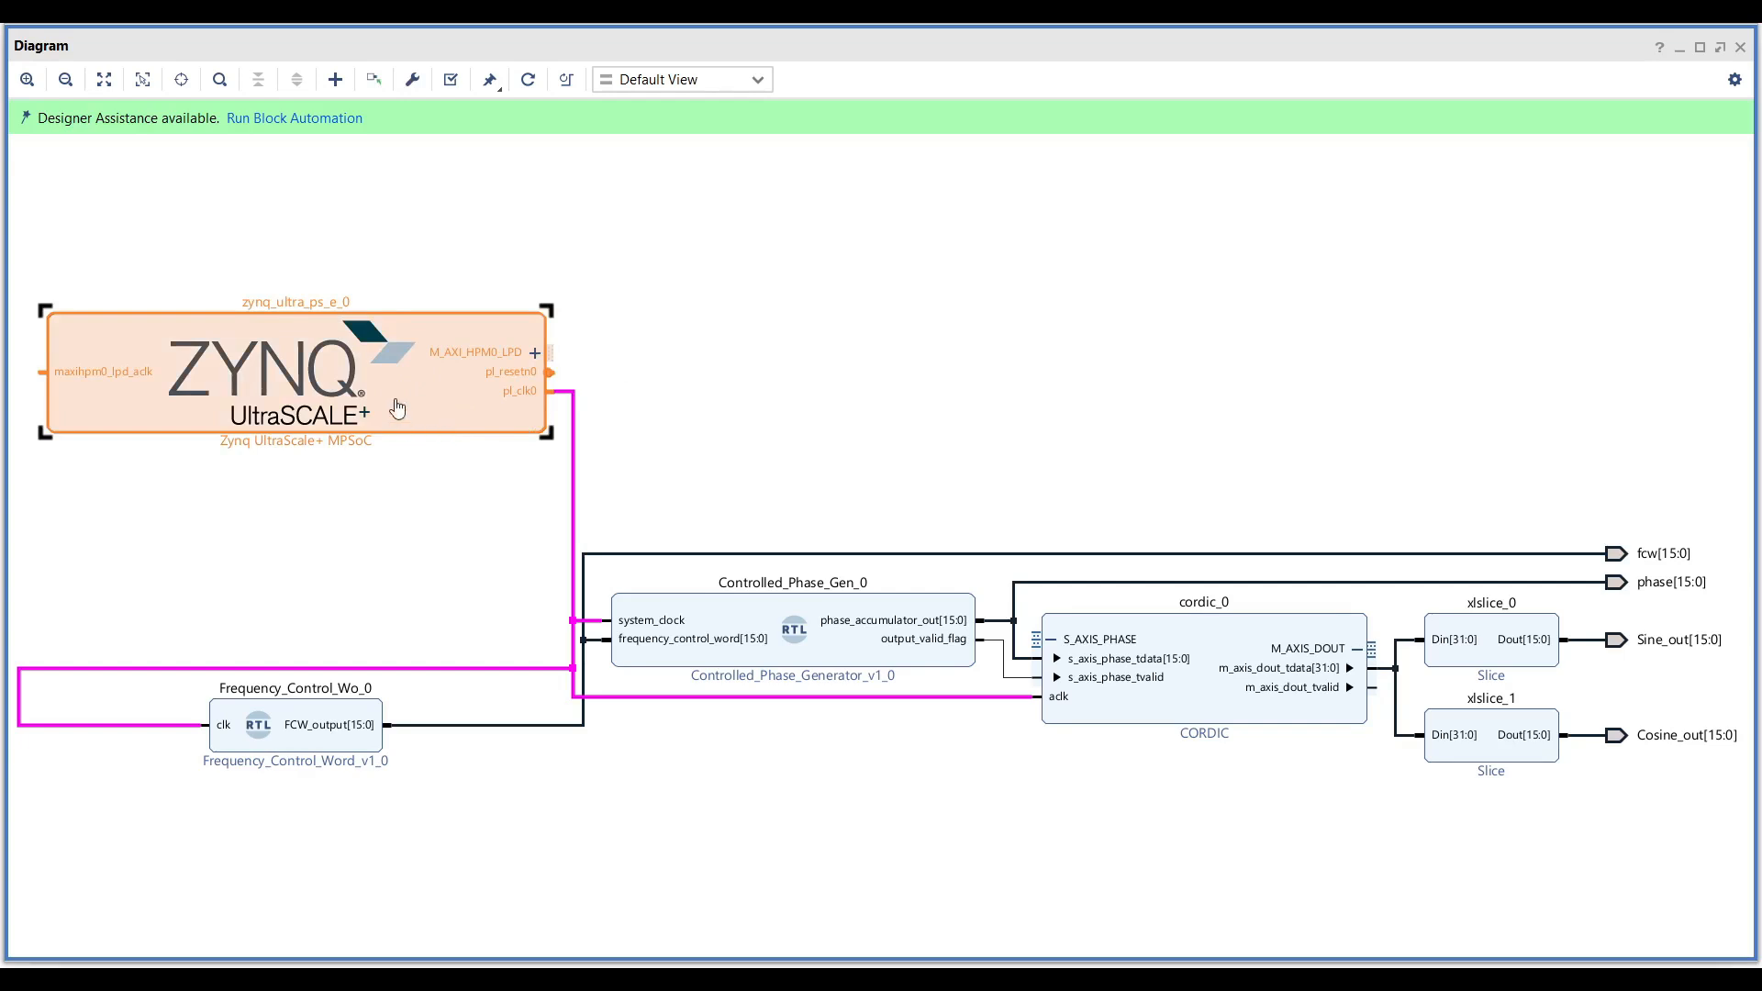
pyautogui.moveTo(442, 433)
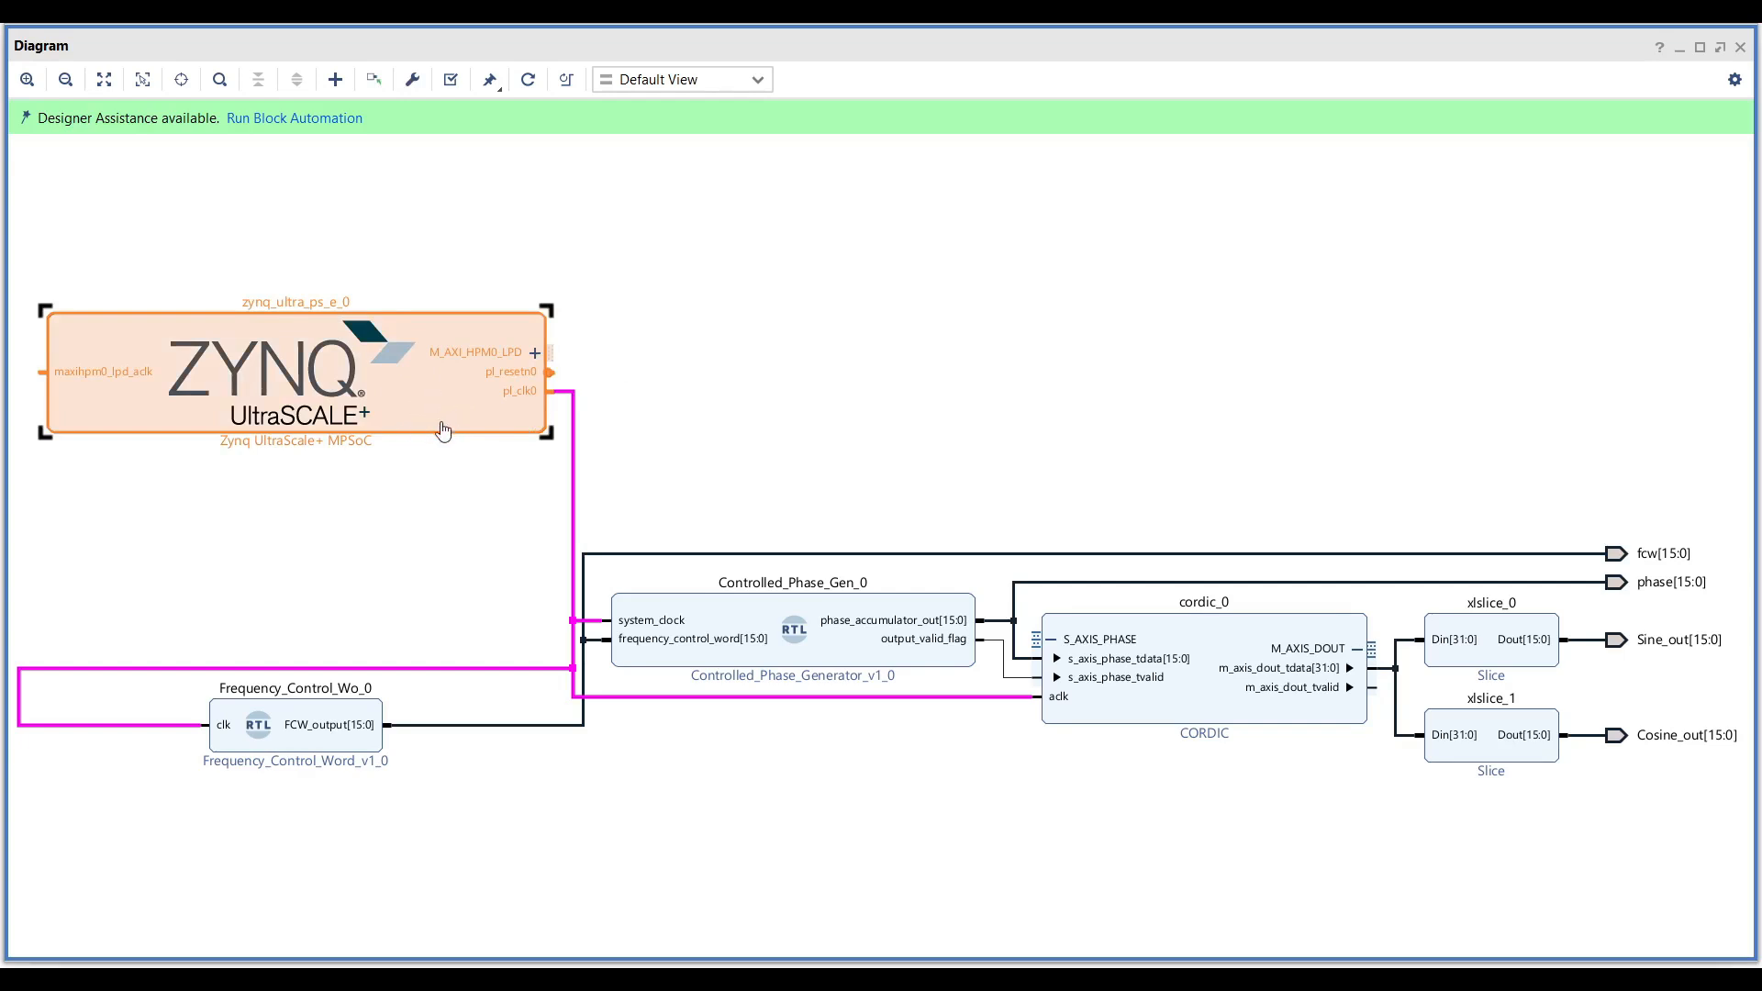
pyautogui.moveTo(479, 479)
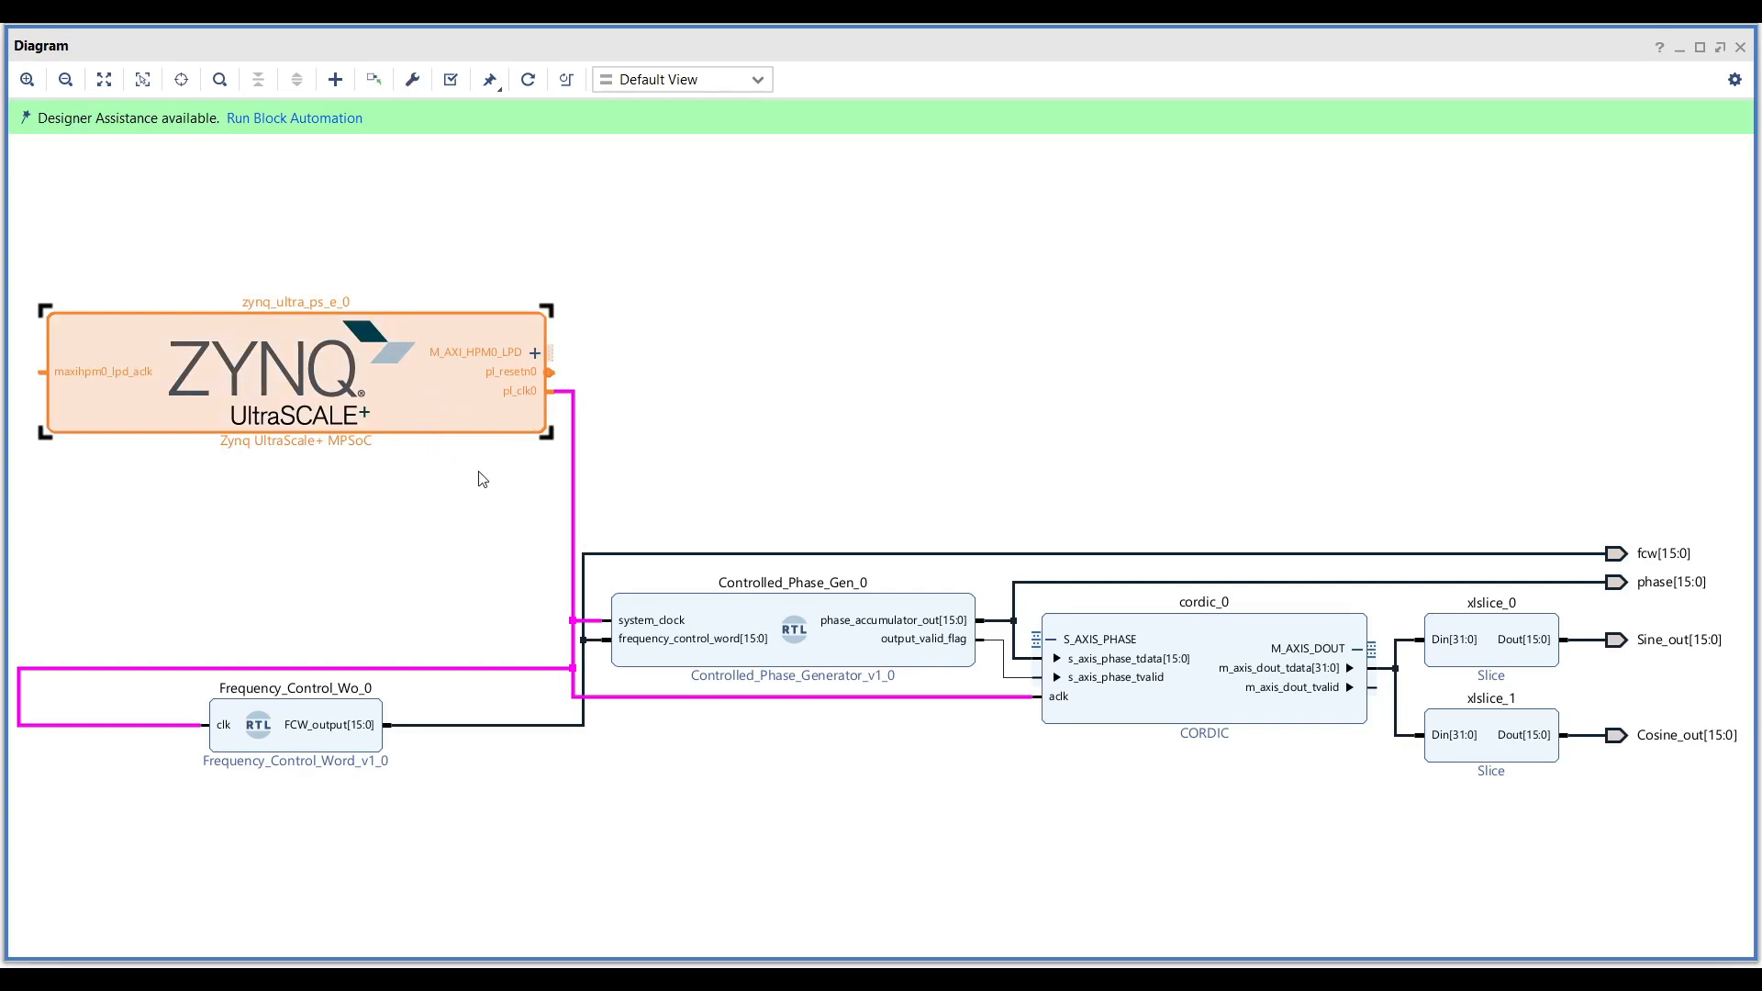
pyautogui.moveTo(474, 424)
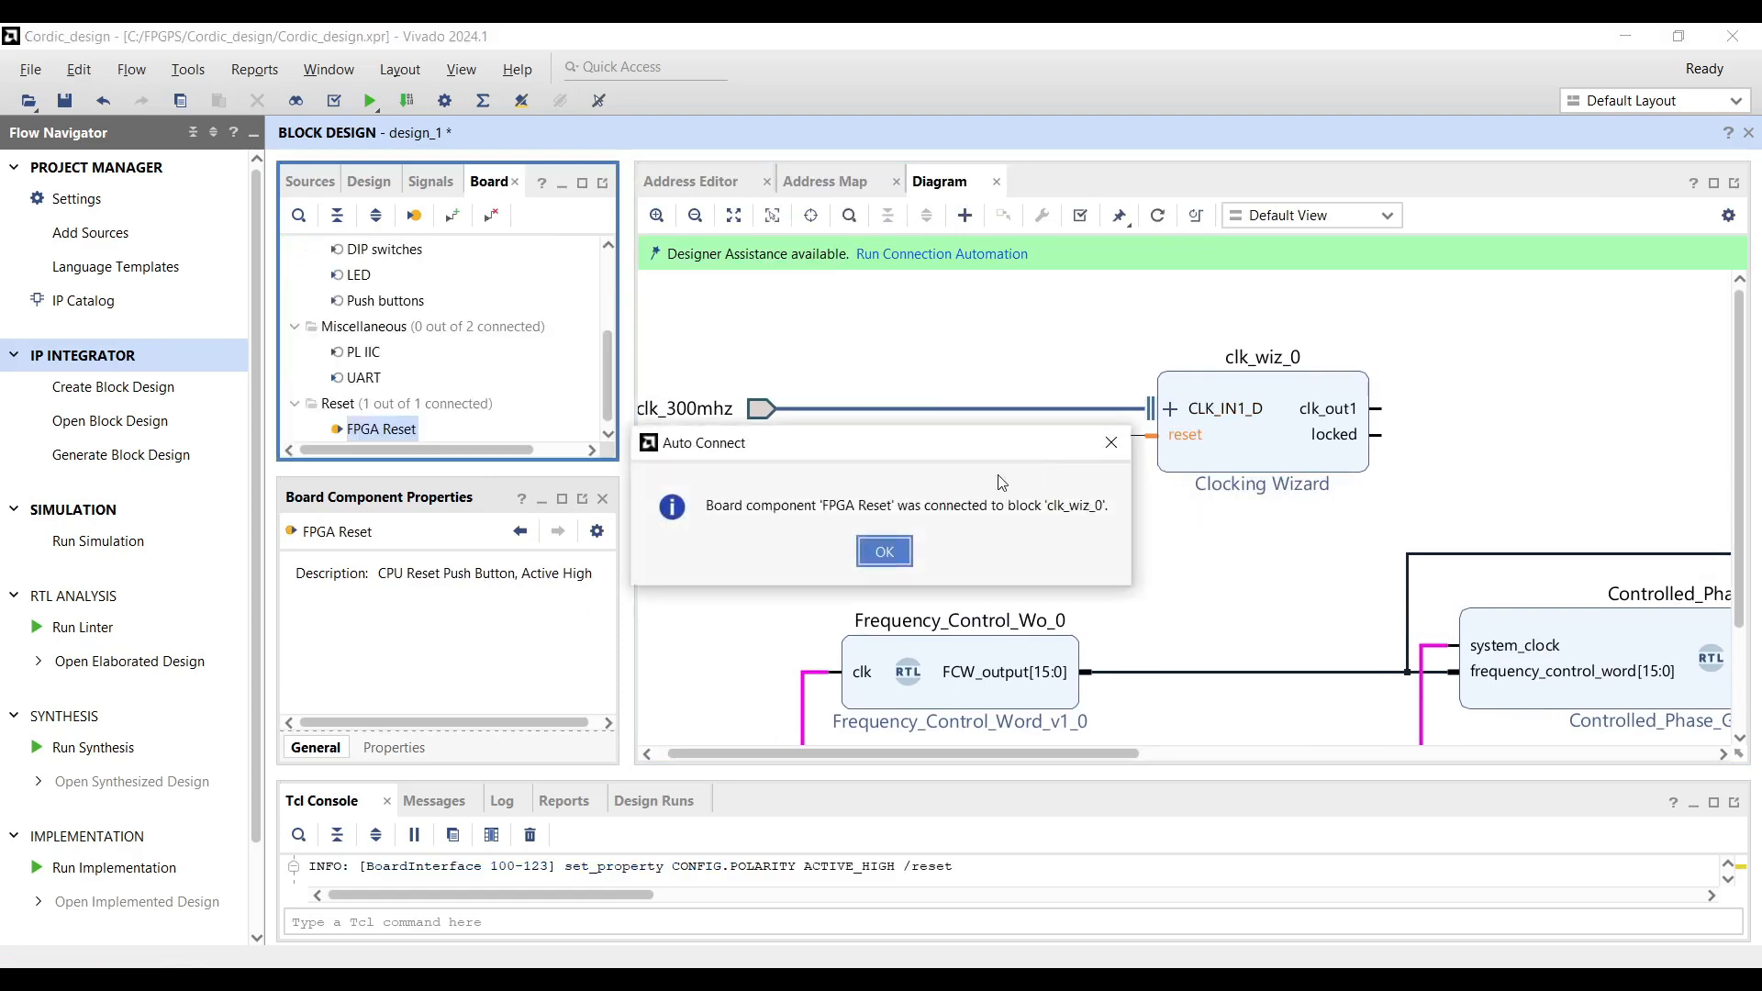
# Add a System ILA with 4 probes and 32768 sample depth.
pyautogui.click(883, 551)
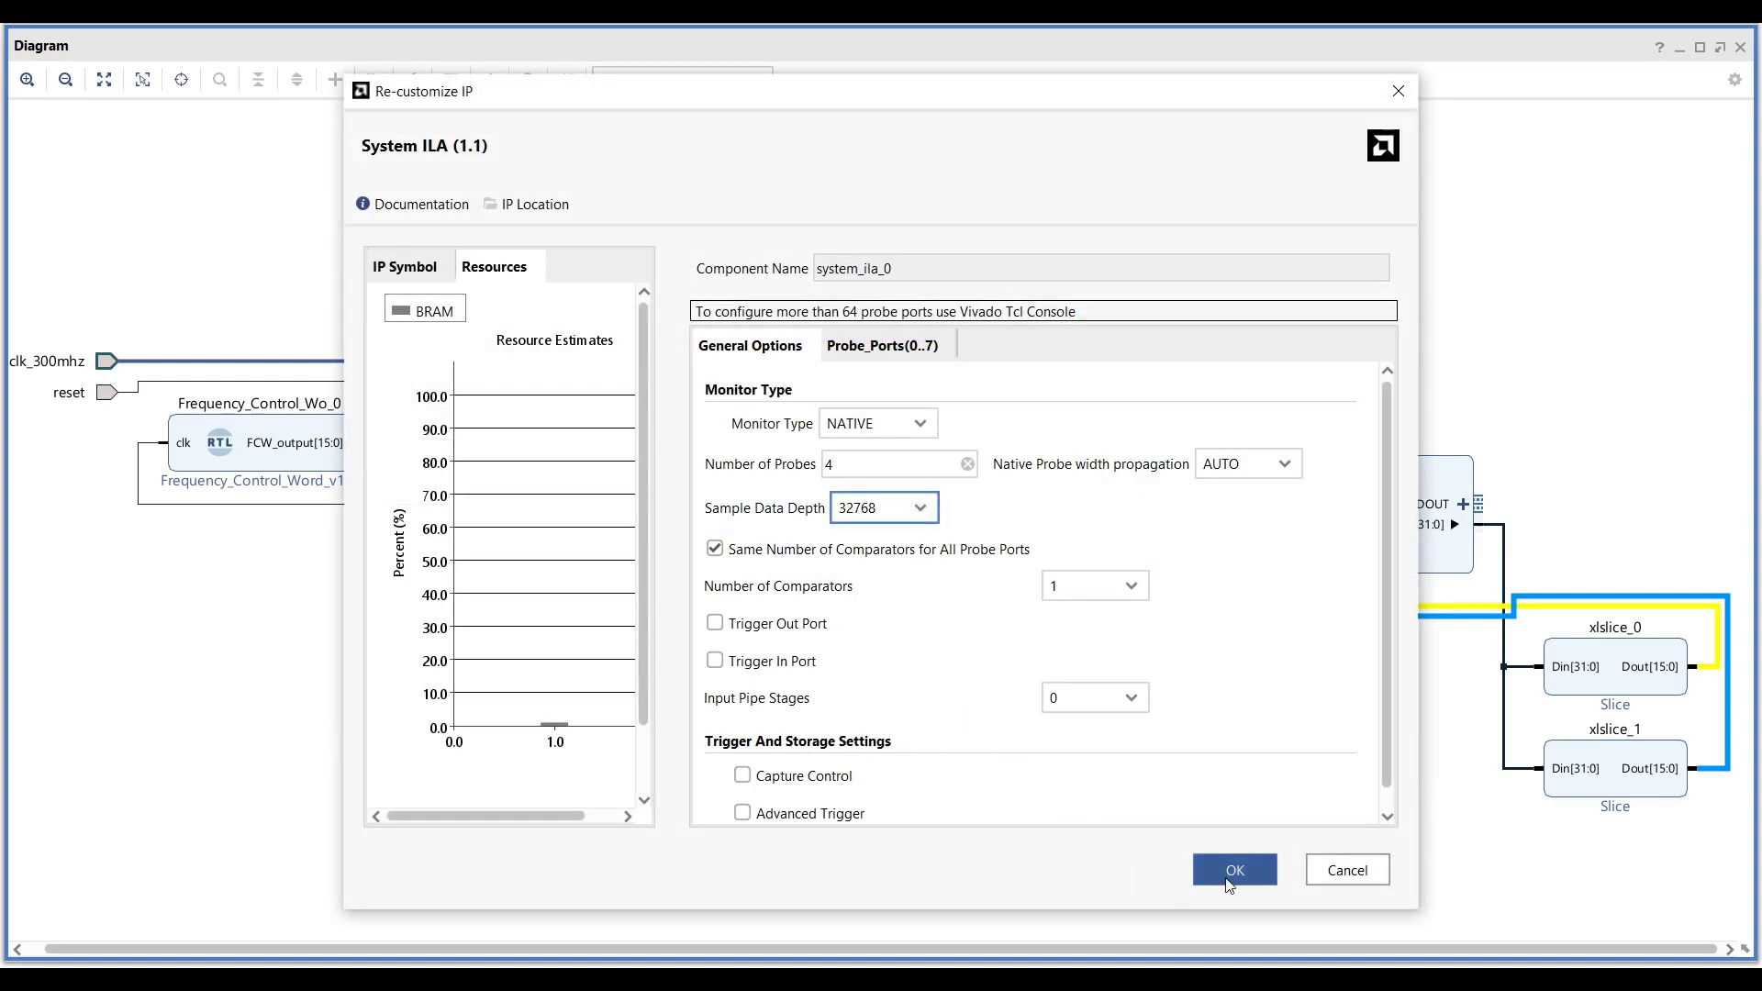
pyautogui.click(1233, 868)
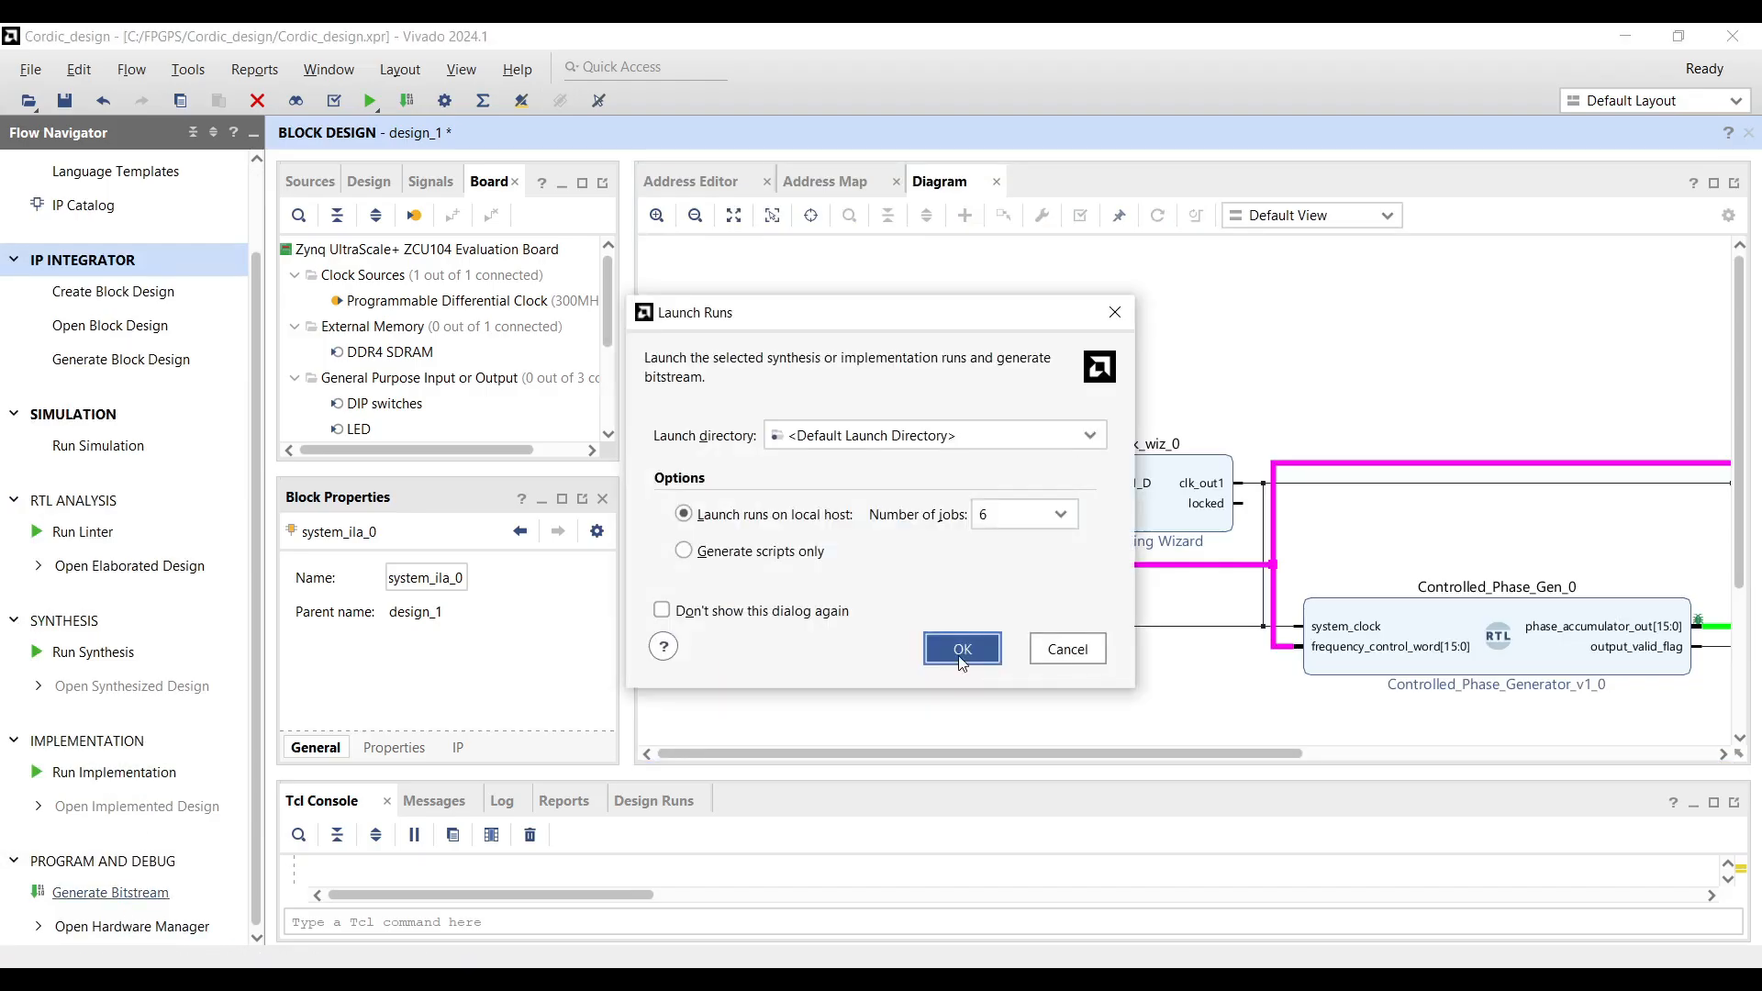
# Generate the bitstream and close the completion notice.
pyautogui.click(960, 647)
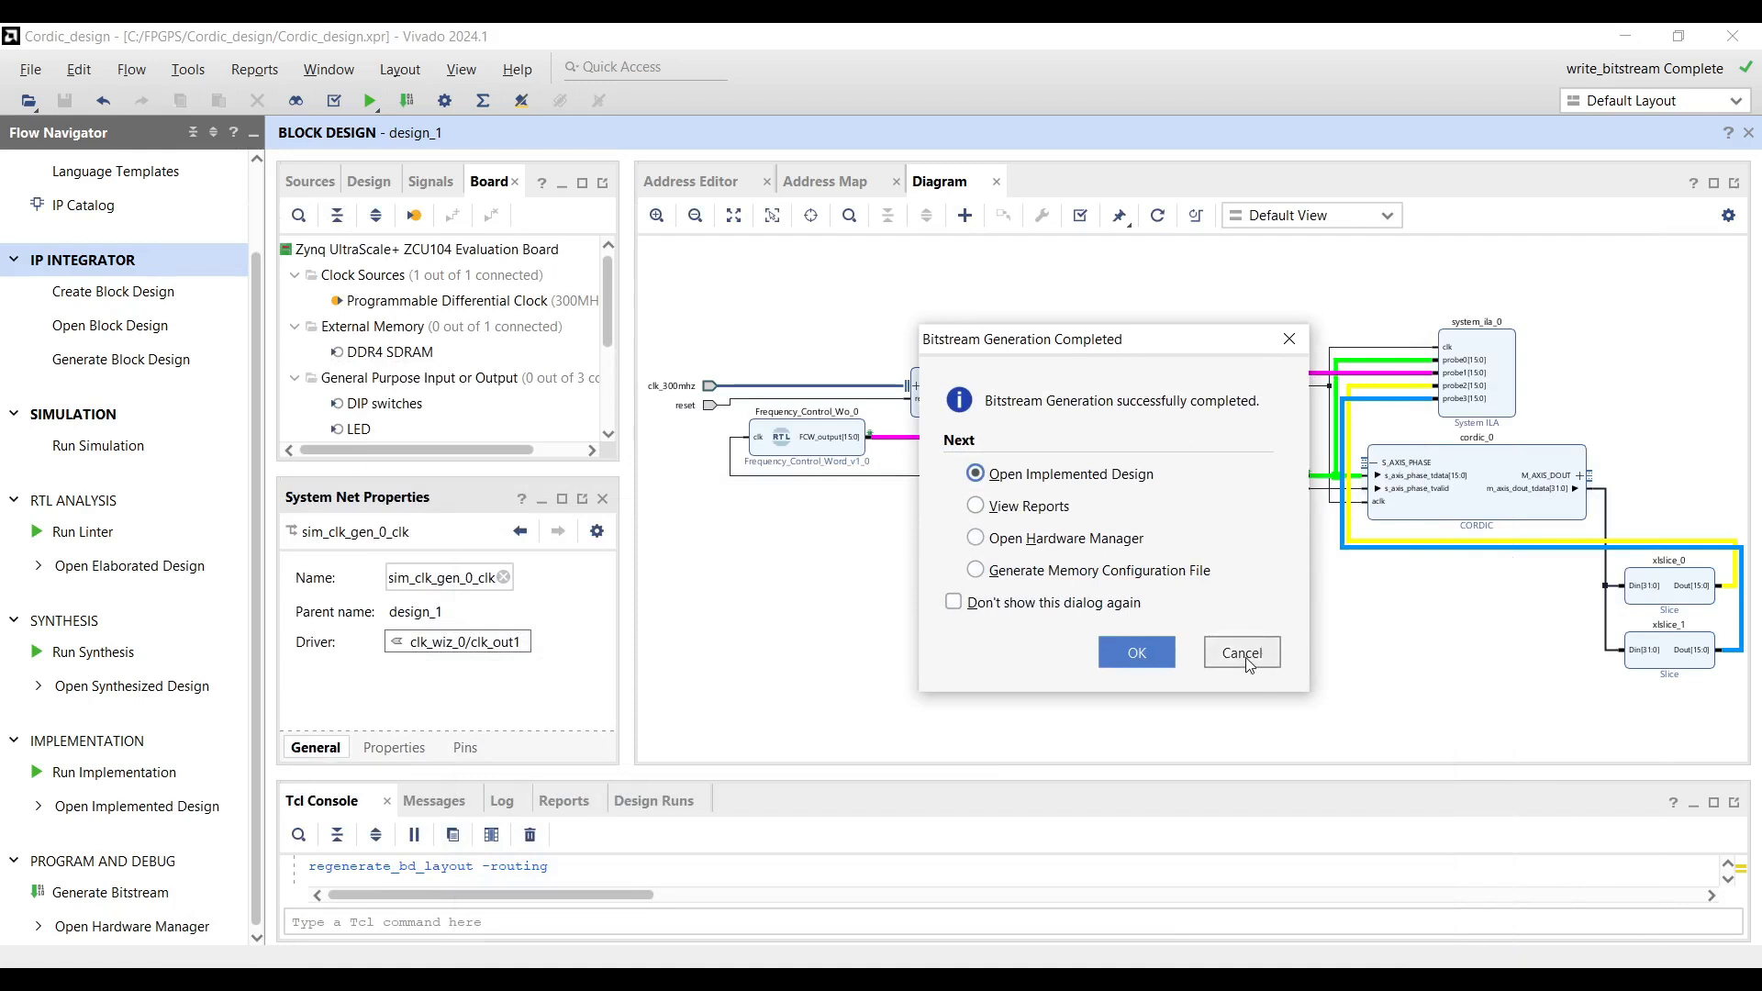
pyautogui.click(1241, 653)
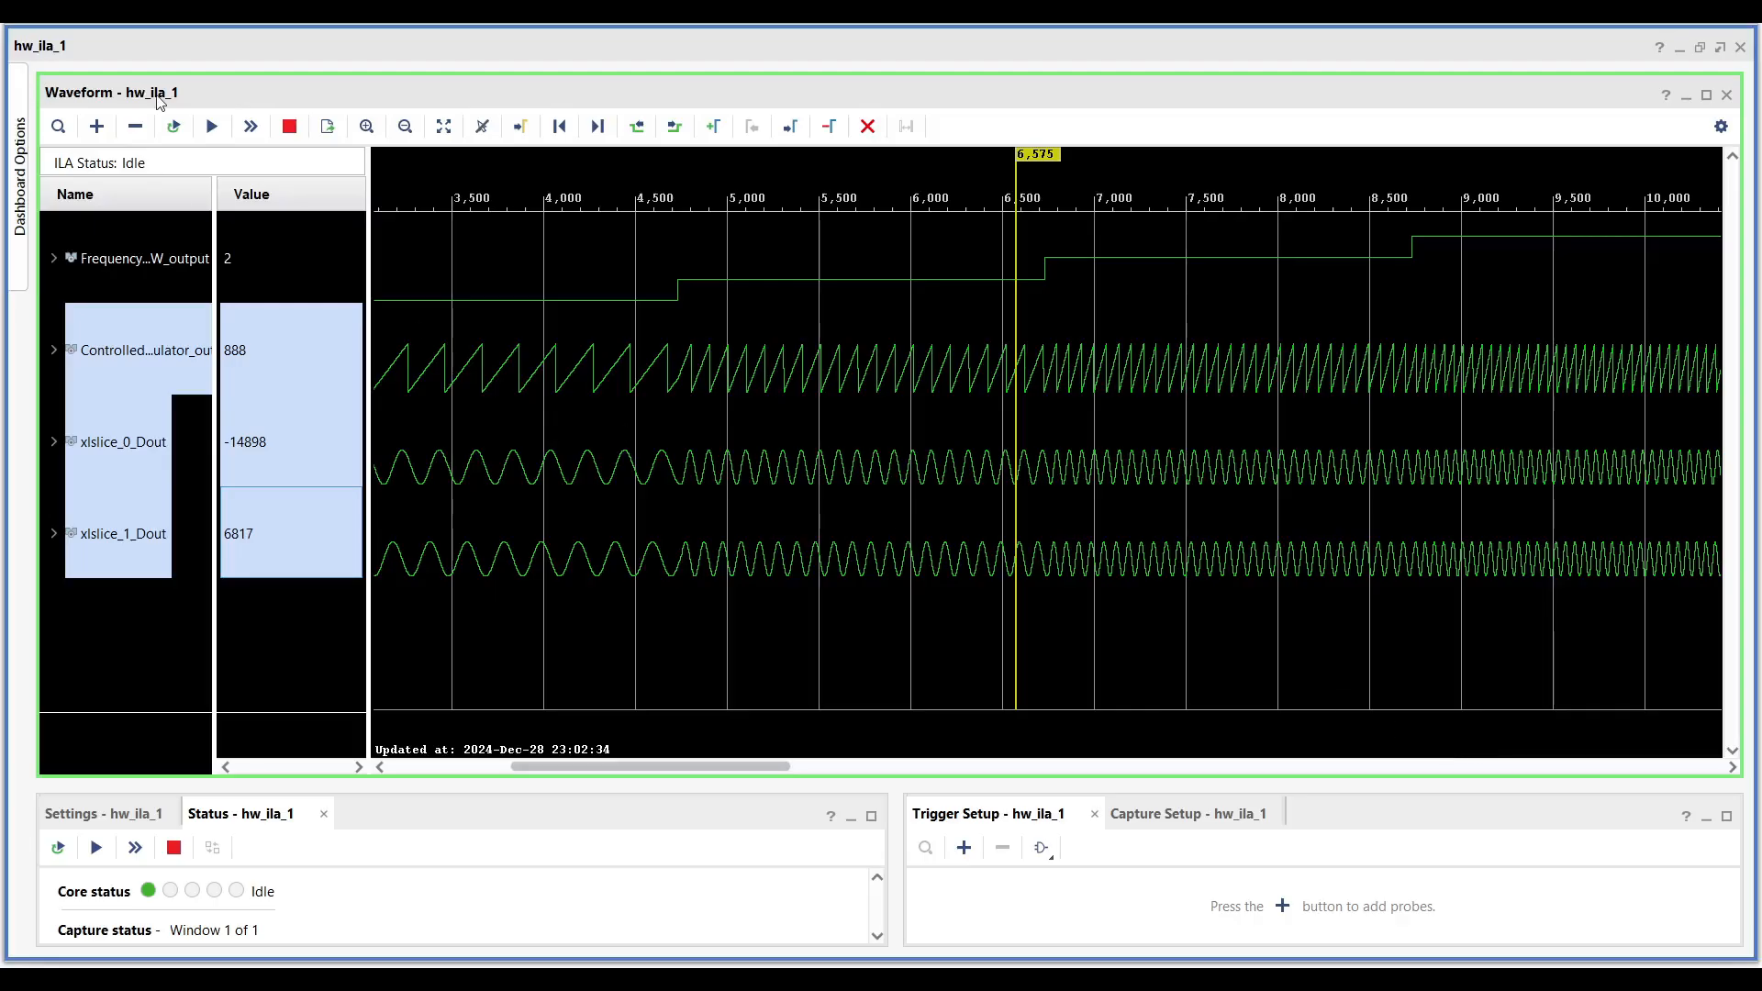
pyautogui.moveTo(918, 243)
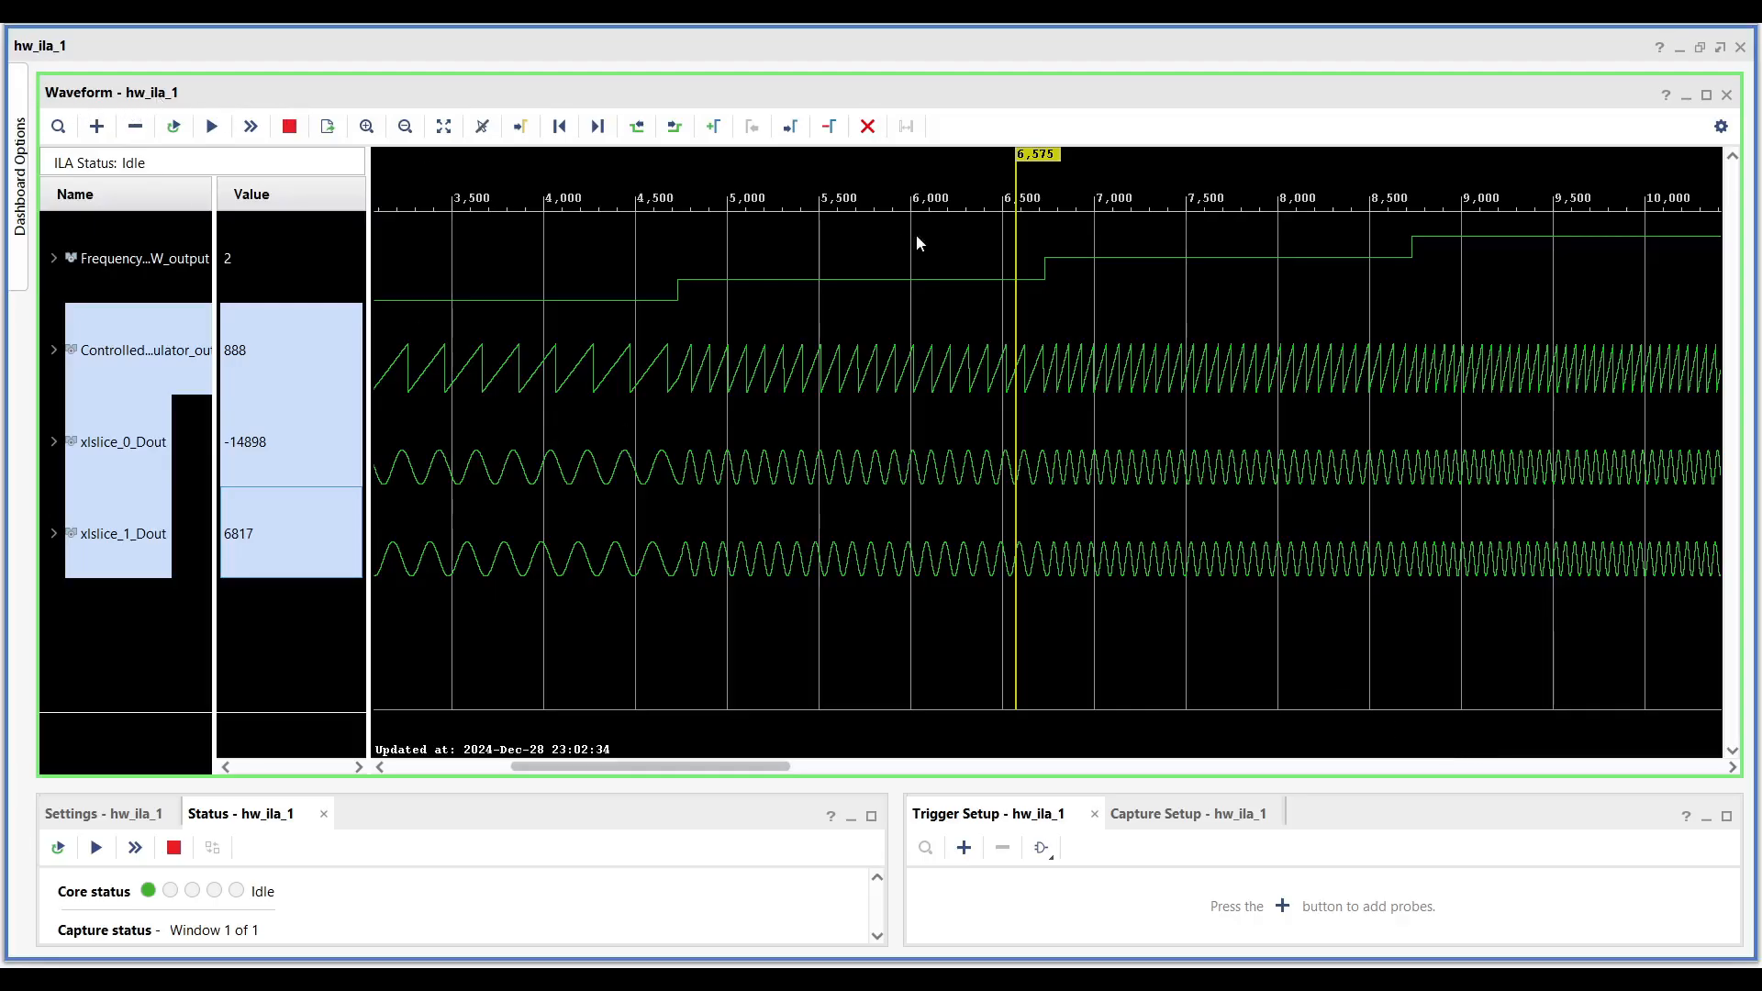